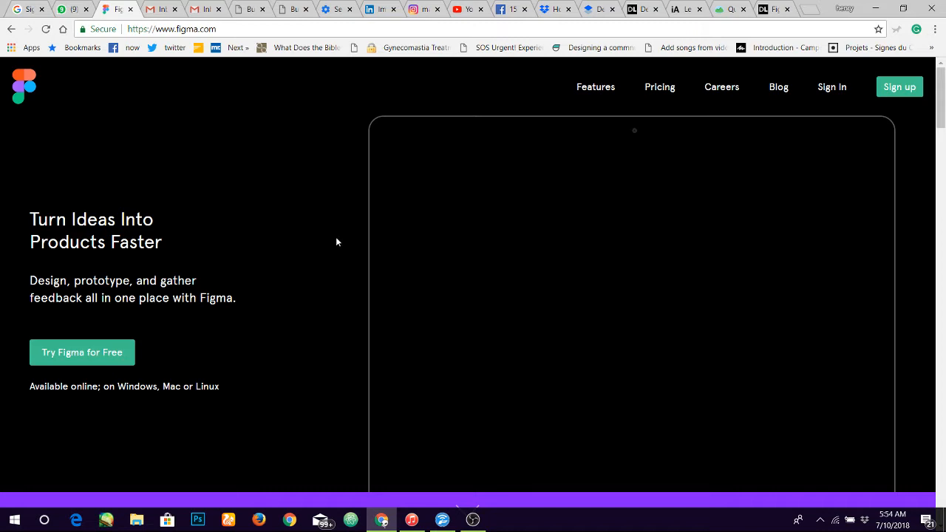
pyautogui.moveTo(207, 94)
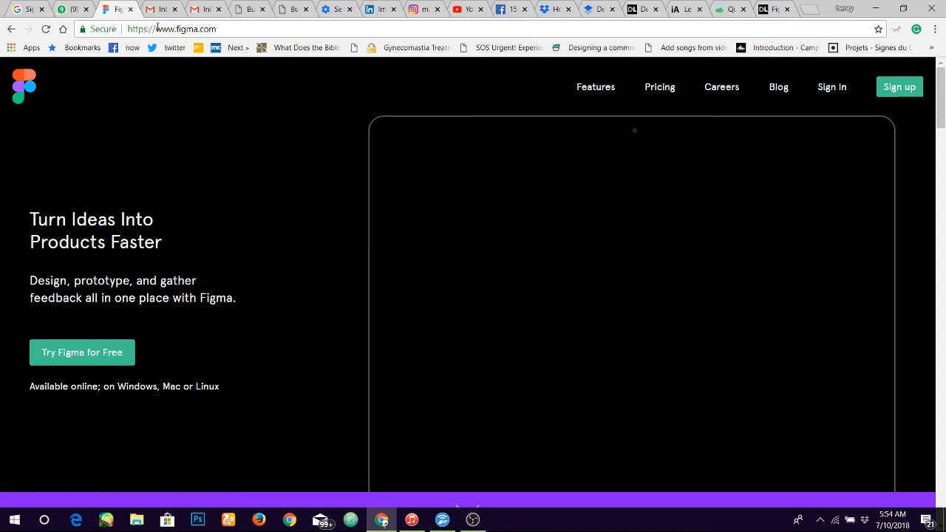
pyautogui.moveTo(118, 121)
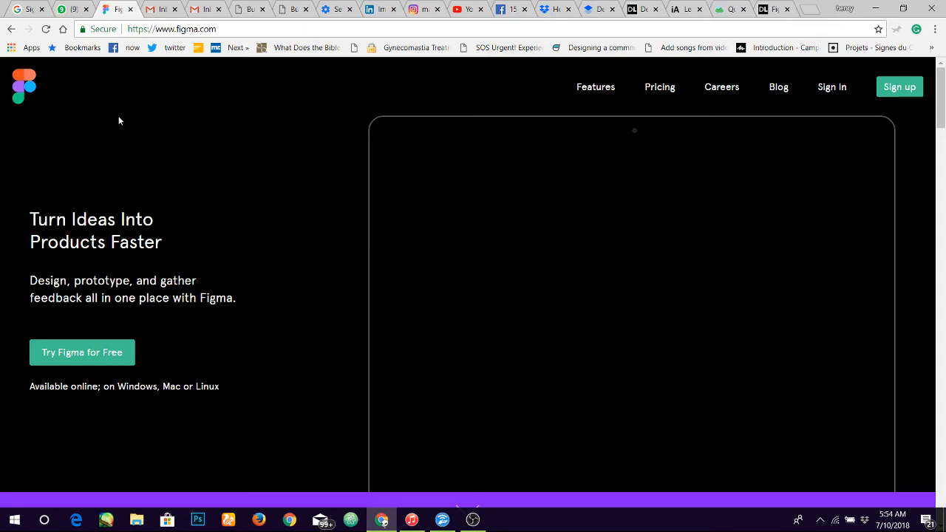
pyautogui.moveTo(198, 141)
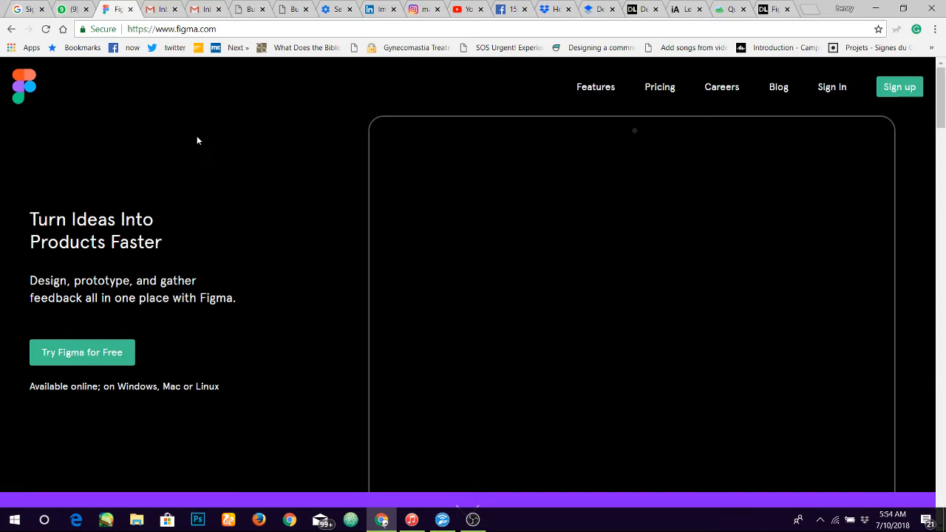
# Step: Enter the account password and submit the email-and-password sign-in, which is refused
pyautogui.scroll(-3)
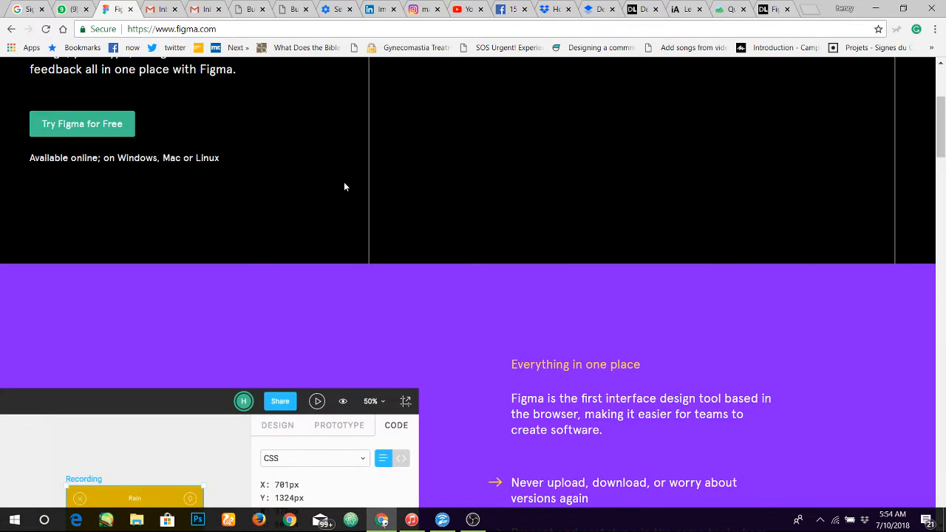
pyautogui.scroll(-3)
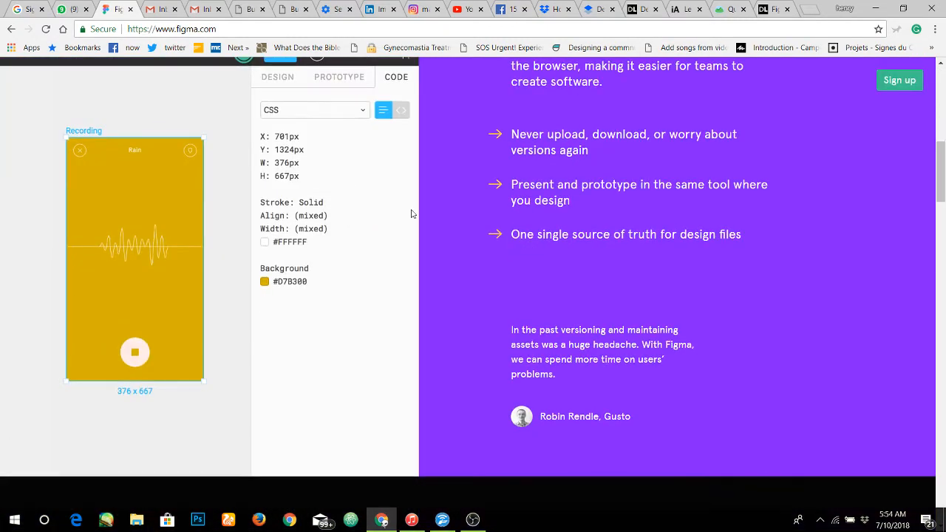
pyautogui.scroll(-3)
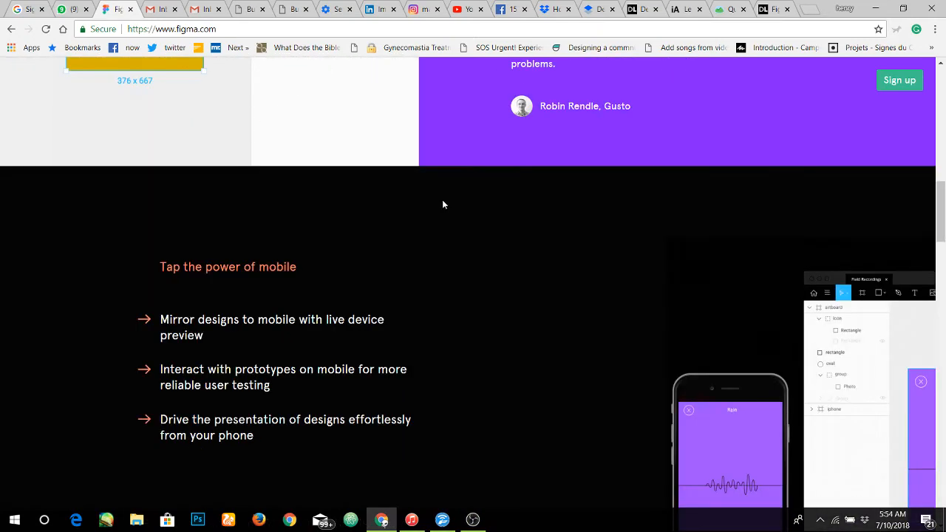
pyautogui.scroll(-3)
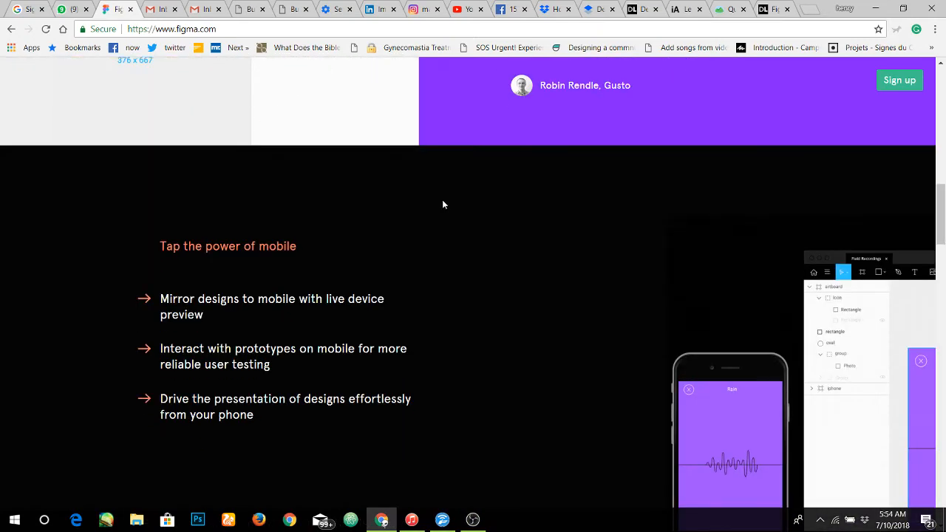
pyautogui.scroll(-3)
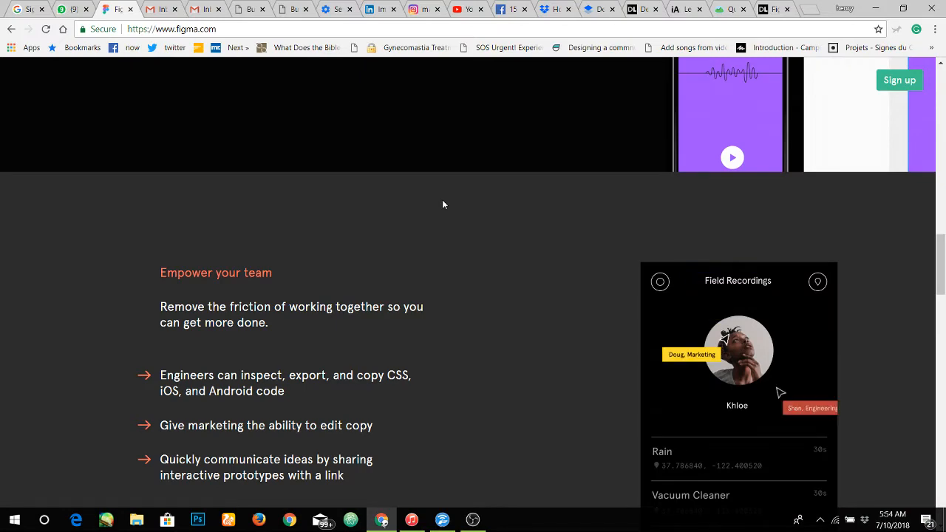
pyautogui.scroll(-3)
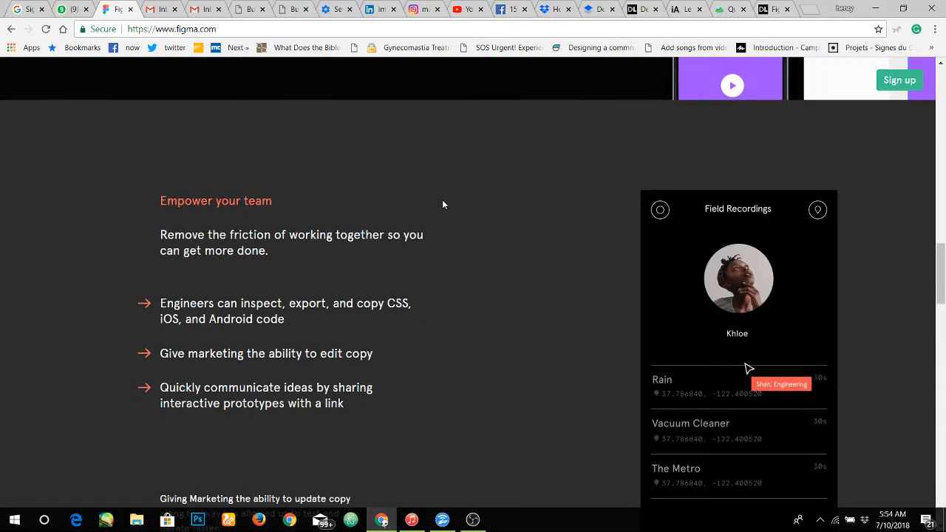
pyautogui.scroll(-3)
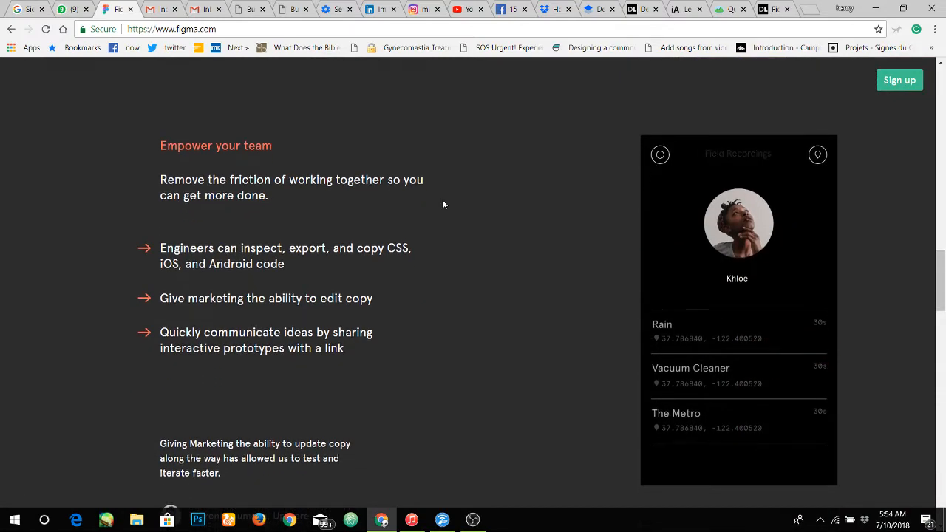
pyautogui.scroll(-3)
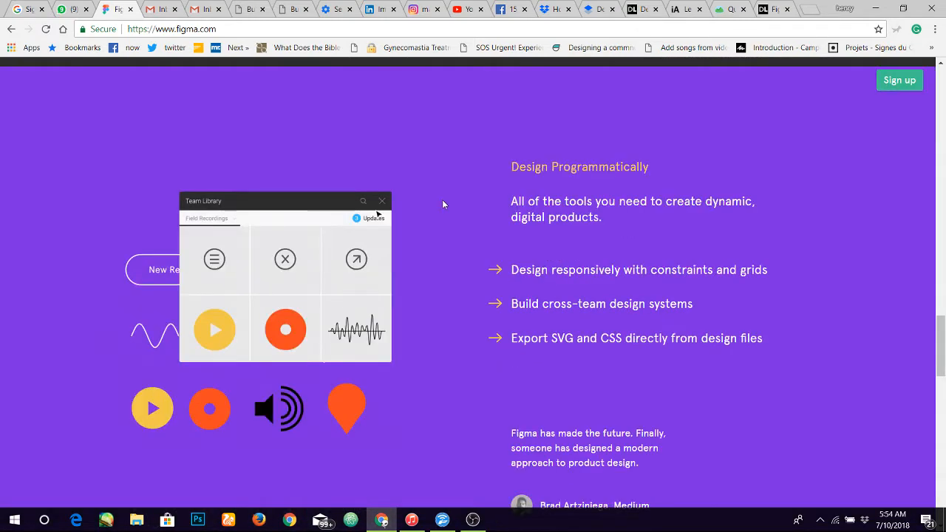
pyautogui.scroll(-3)
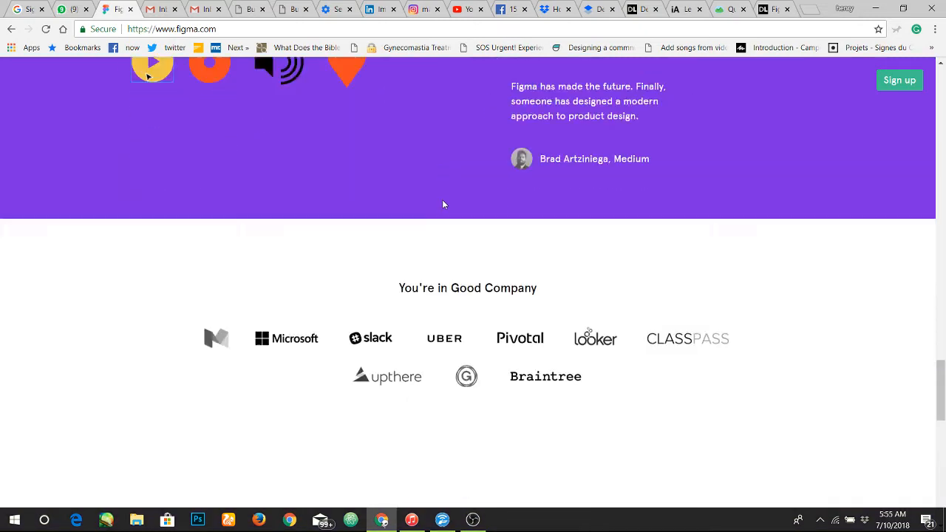
pyautogui.scroll(-3)
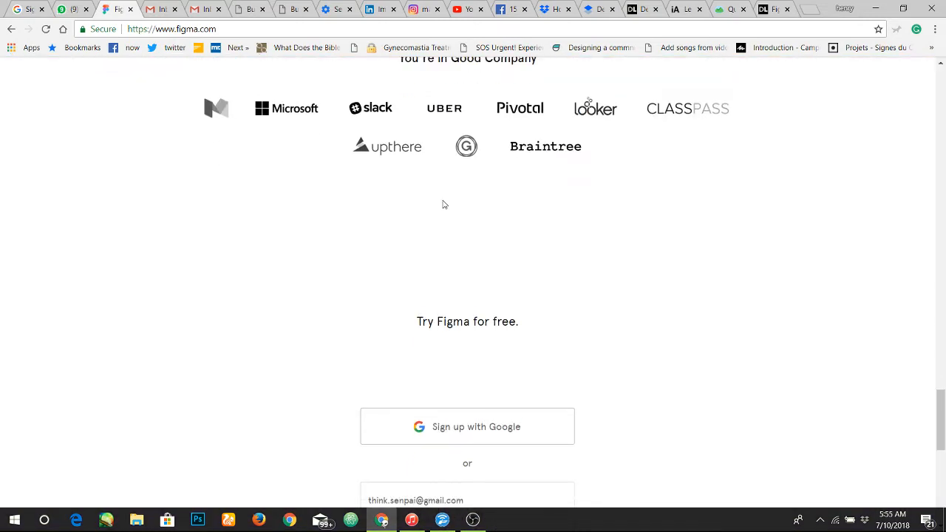
pyautogui.scroll(-3)
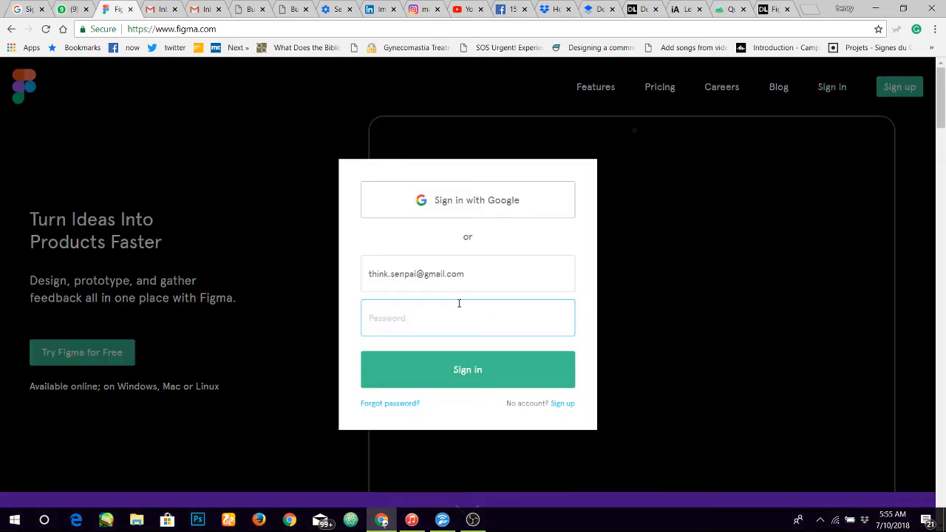
pyautogui.write('•')
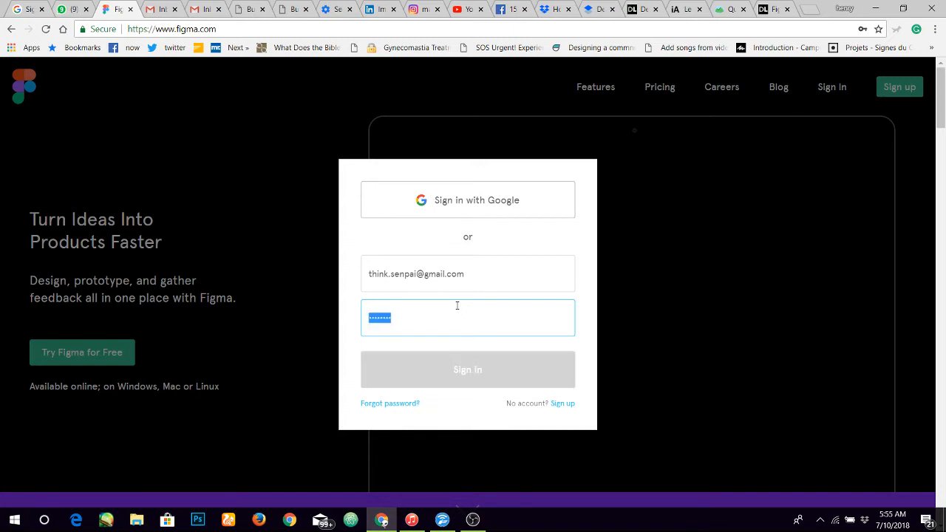
pyautogui.click(467, 369)
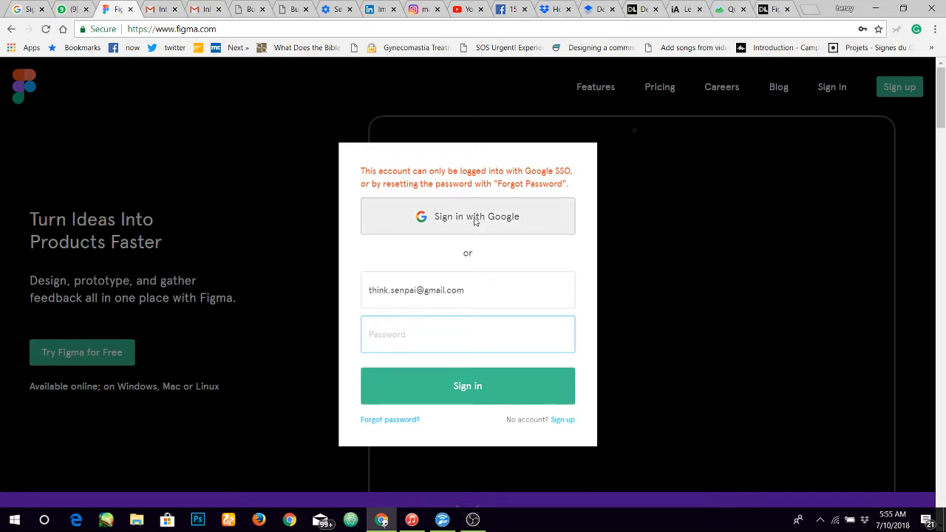
# Step: Sign in with Google instead, choosing the agency account
pyautogui.click(467, 216)
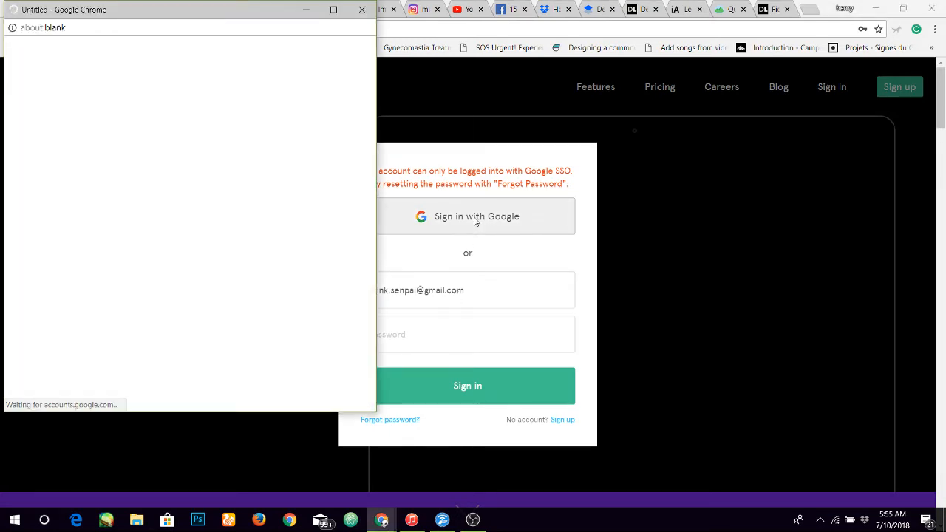
pyautogui.click(476, 216)
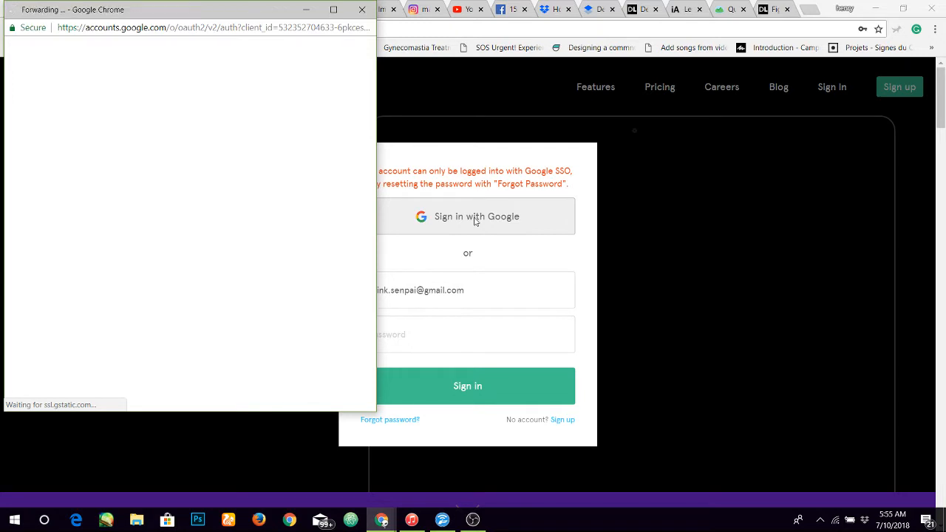
pyautogui.click(476, 216)
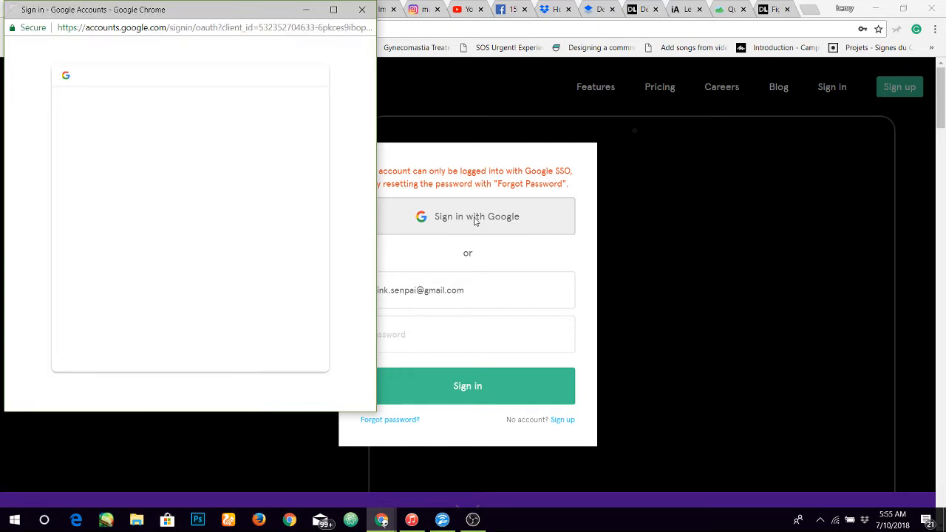
pyautogui.click(475, 216)
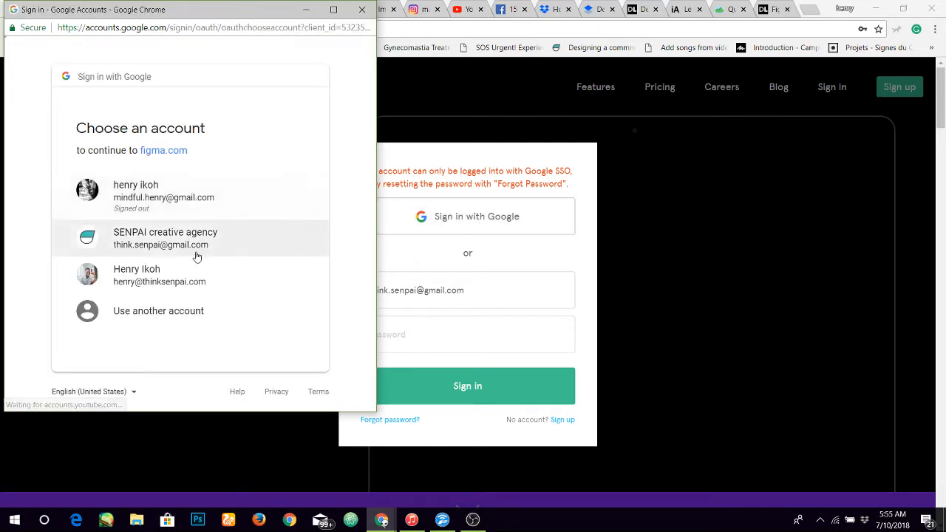
pyautogui.click(166, 238)
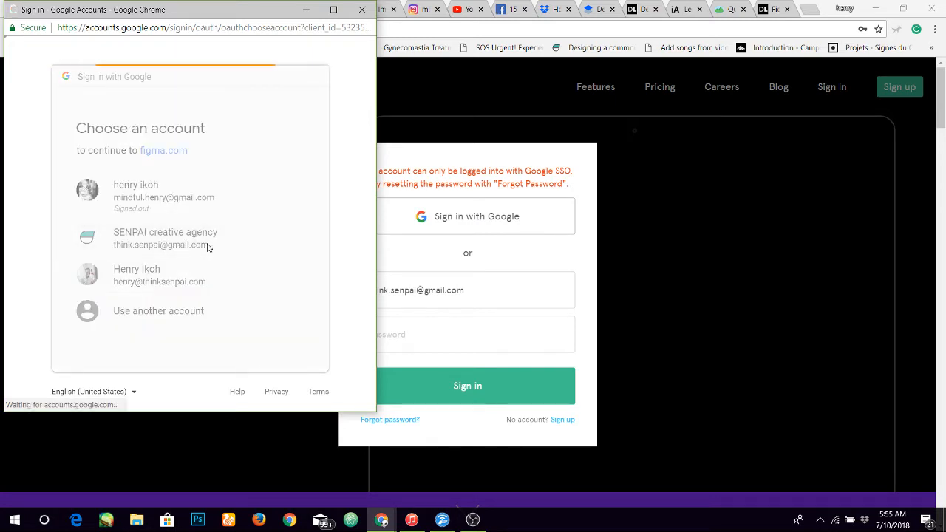
pyautogui.click(166, 238)
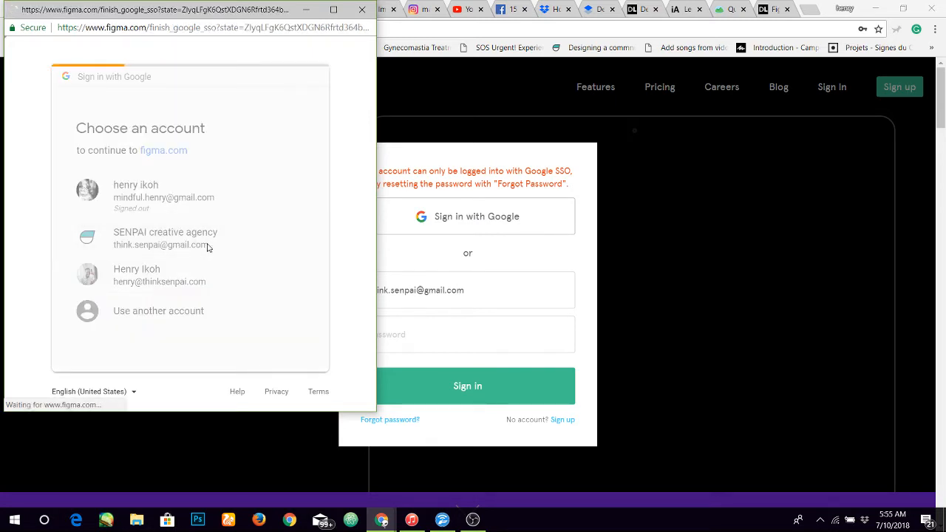
pyautogui.click(165, 238)
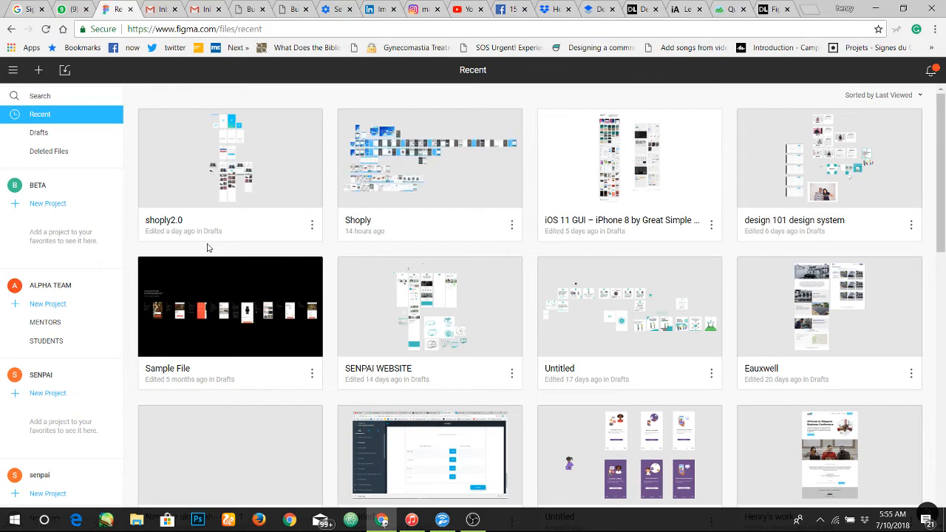
pyautogui.moveTo(569, 278)
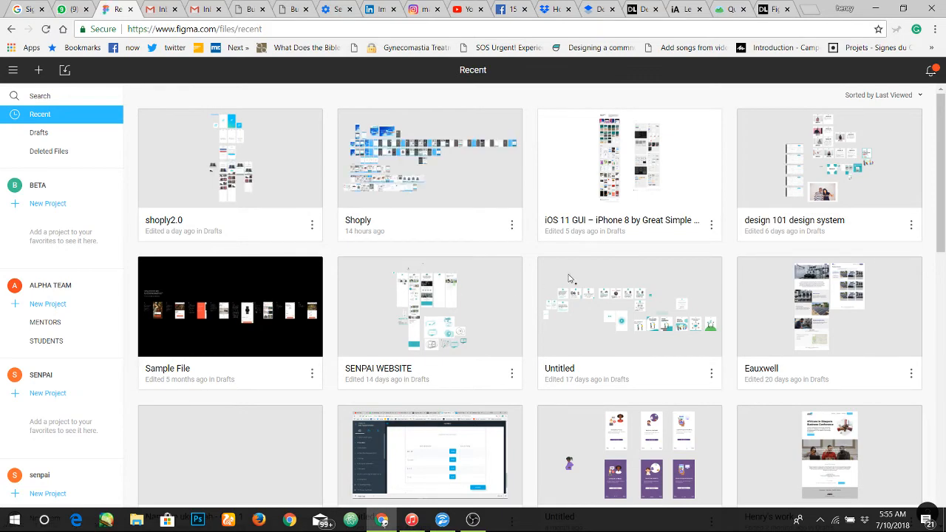
# Step: Scroll the Recent files dashboard while the Google sign-in completes
pyautogui.scroll(-3)
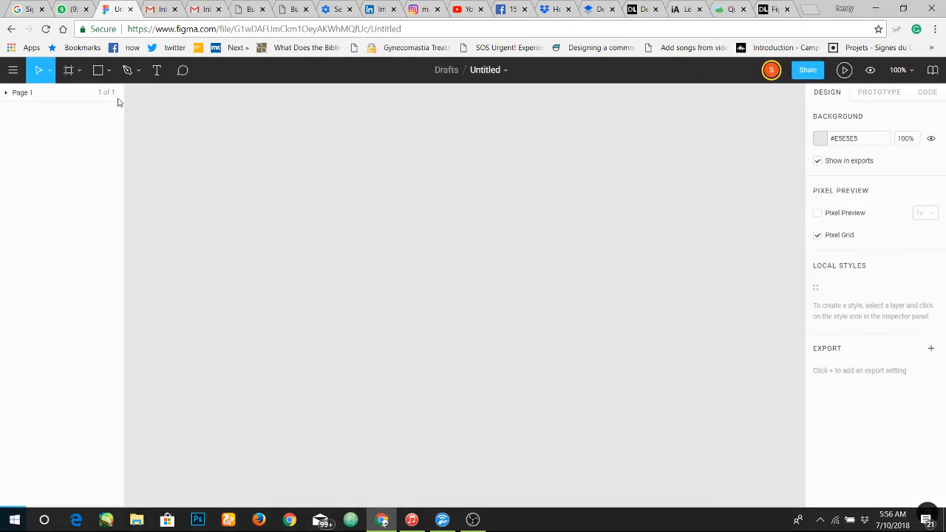
pyautogui.moveTo(649, 224)
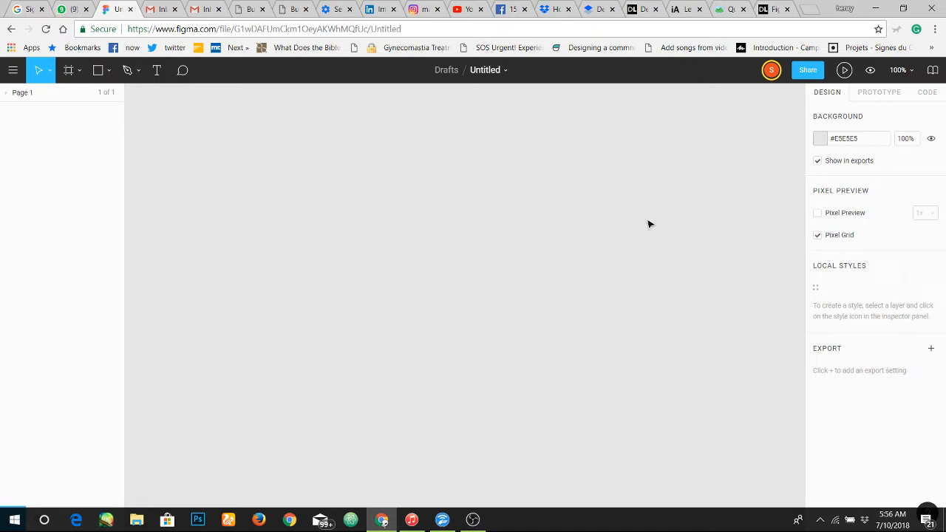
pyautogui.moveTo(422, 230)
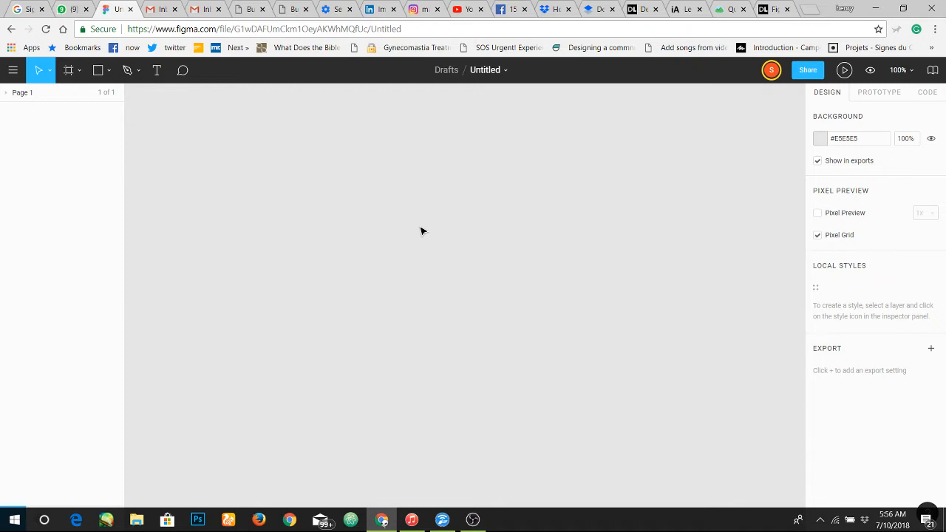
pyautogui.moveTo(502, 227)
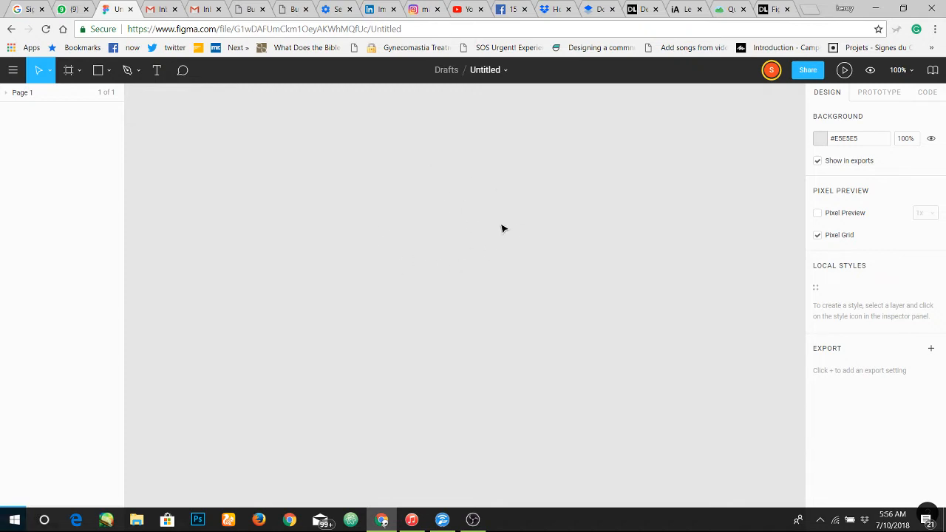
pyautogui.moveTo(402, 247)
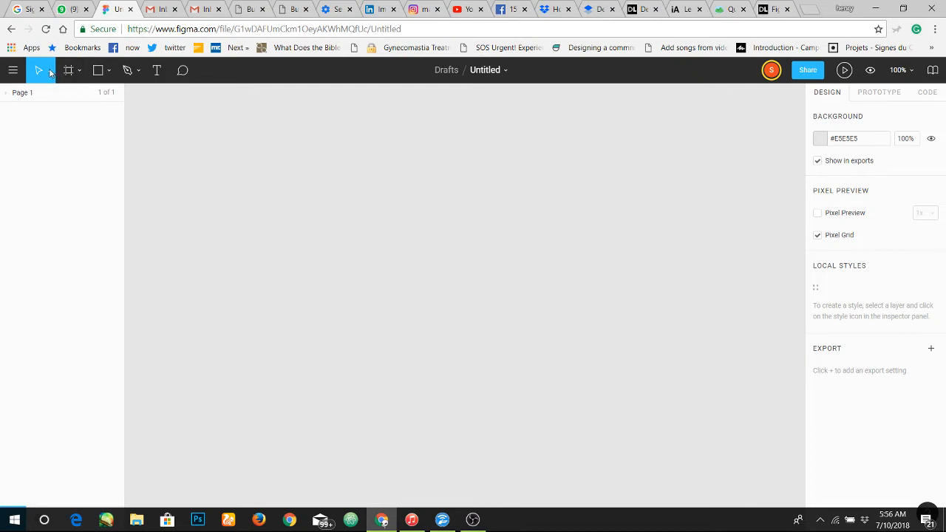
pyautogui.click(39, 69)
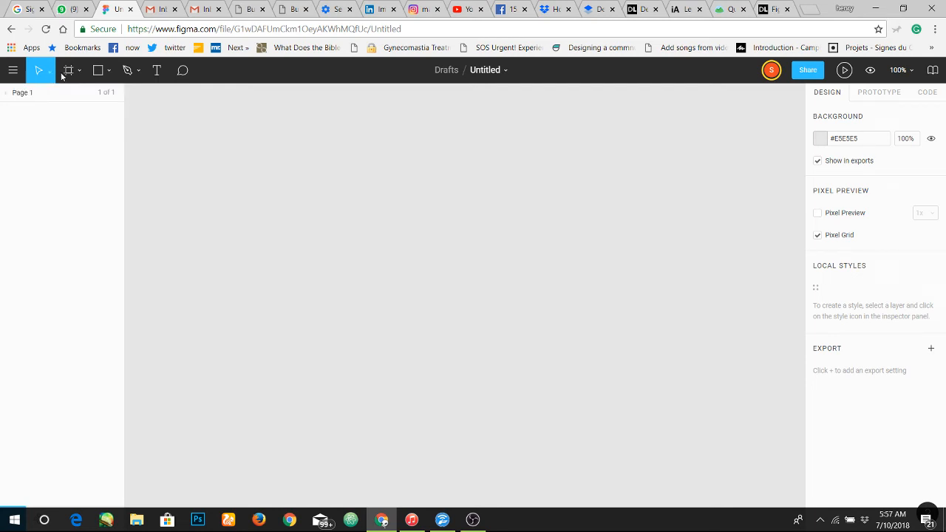
pyautogui.moveTo(68, 70)
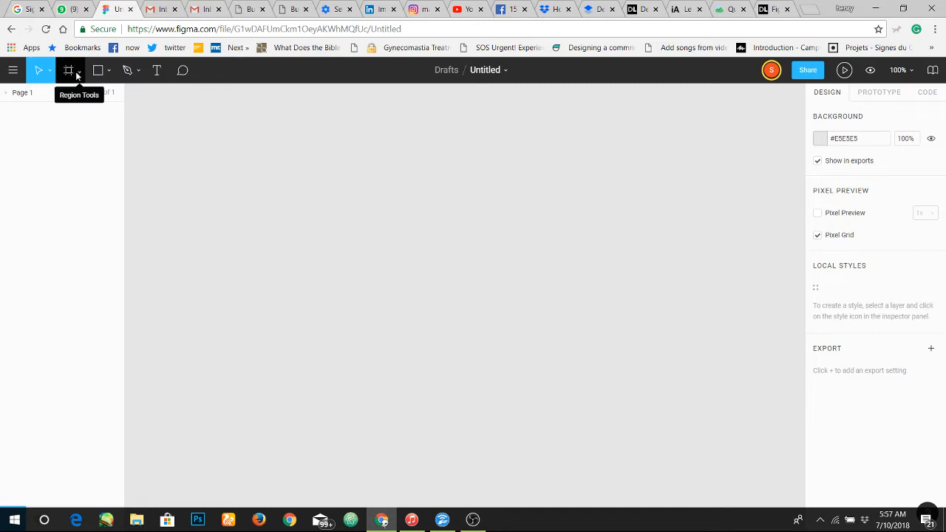
pyautogui.click(77, 71)
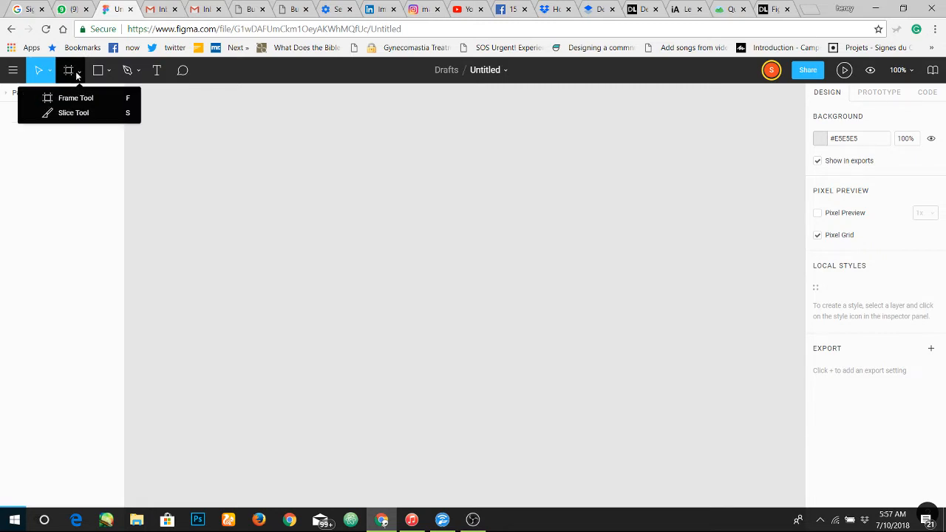
pyautogui.moveTo(73, 112)
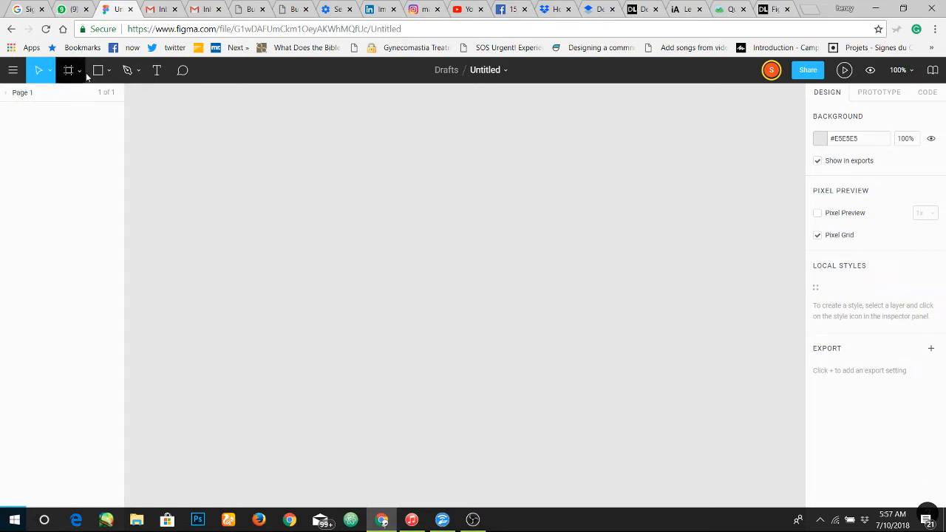
pyautogui.click(109, 71)
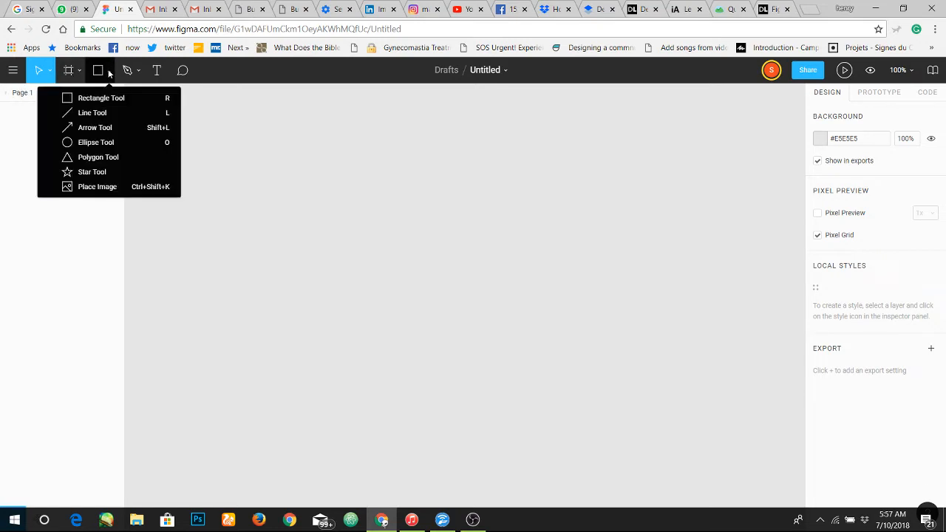
pyautogui.moveTo(91, 112)
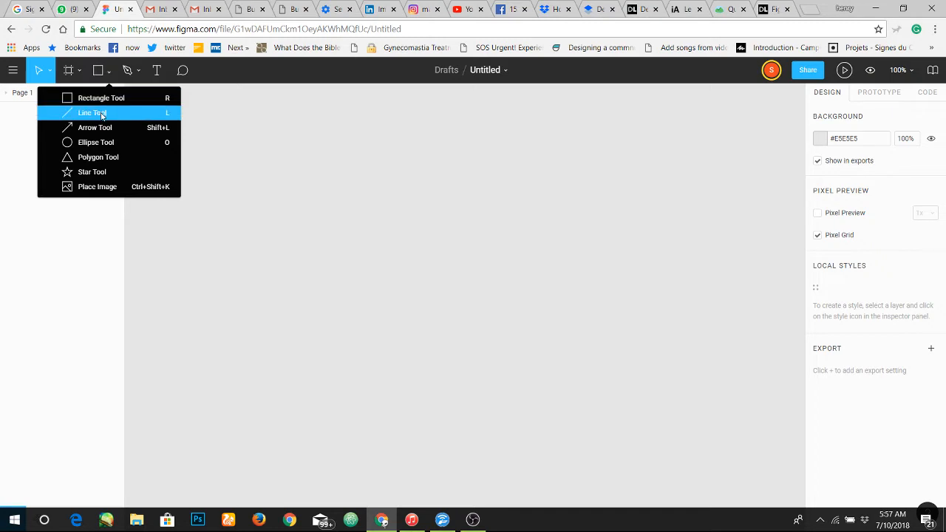
pyautogui.moveTo(97, 157)
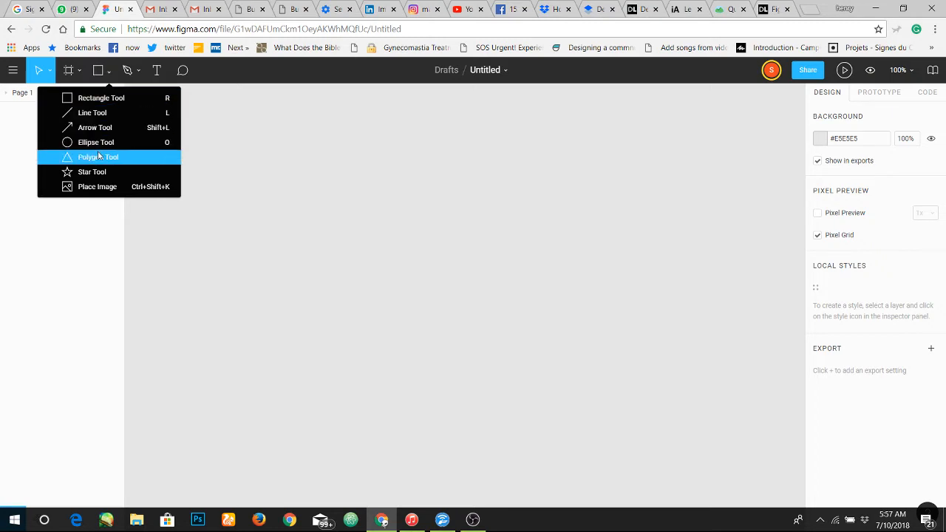
pyautogui.moveTo(98, 186)
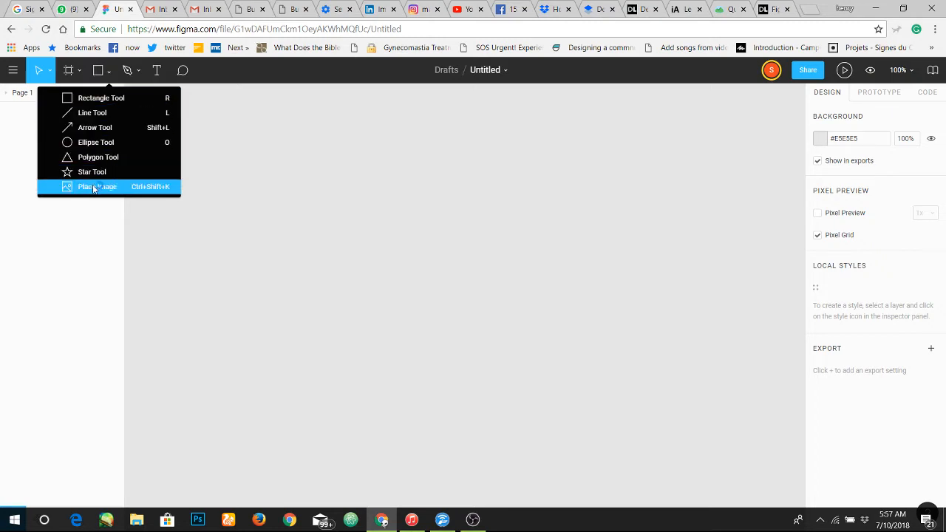
pyautogui.moveTo(165, 53)
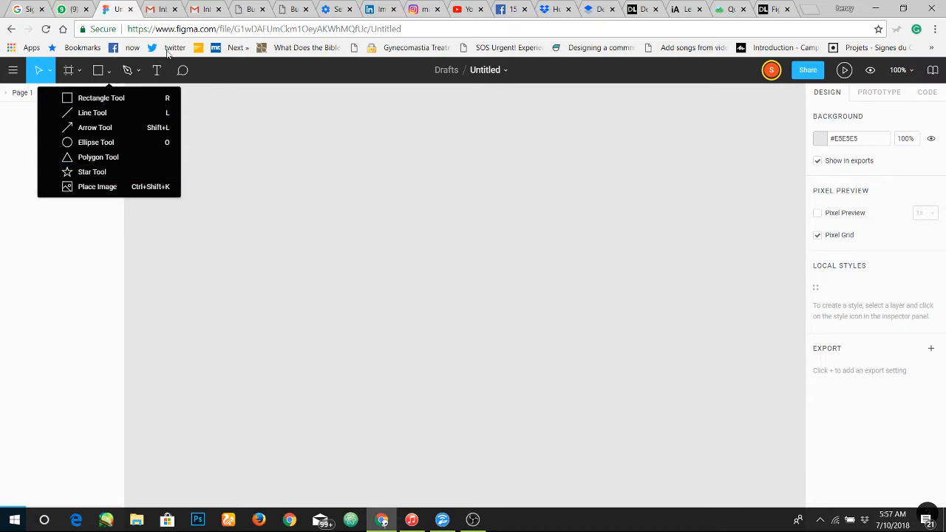
pyautogui.click(139, 70)
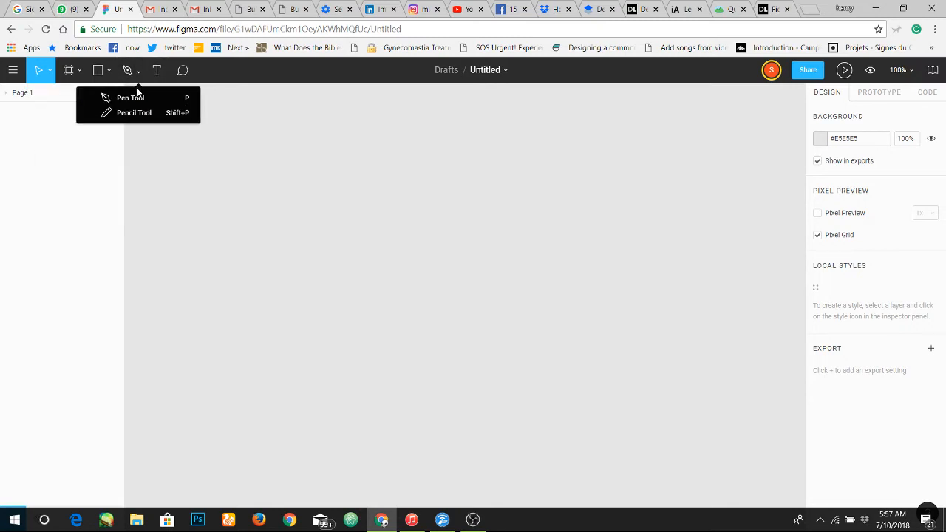
pyautogui.moveTo(136, 112)
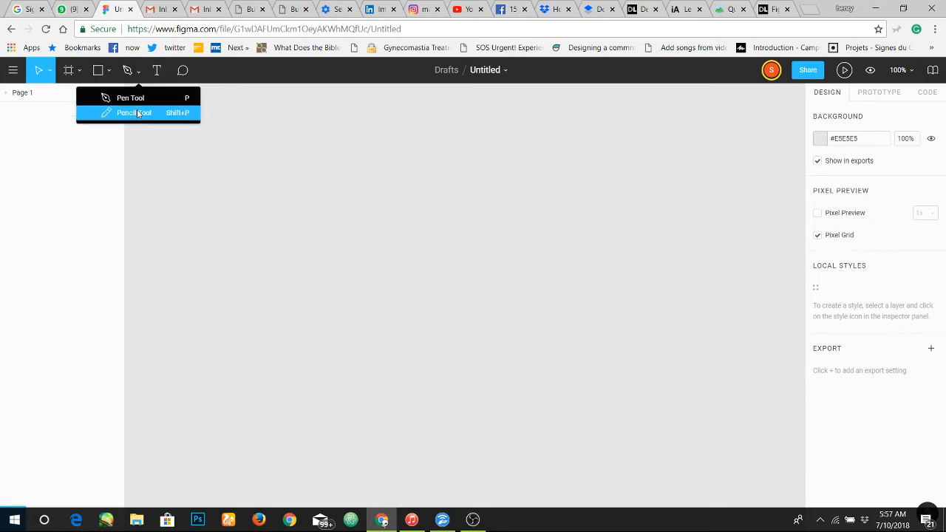
pyautogui.moveTo(130, 98)
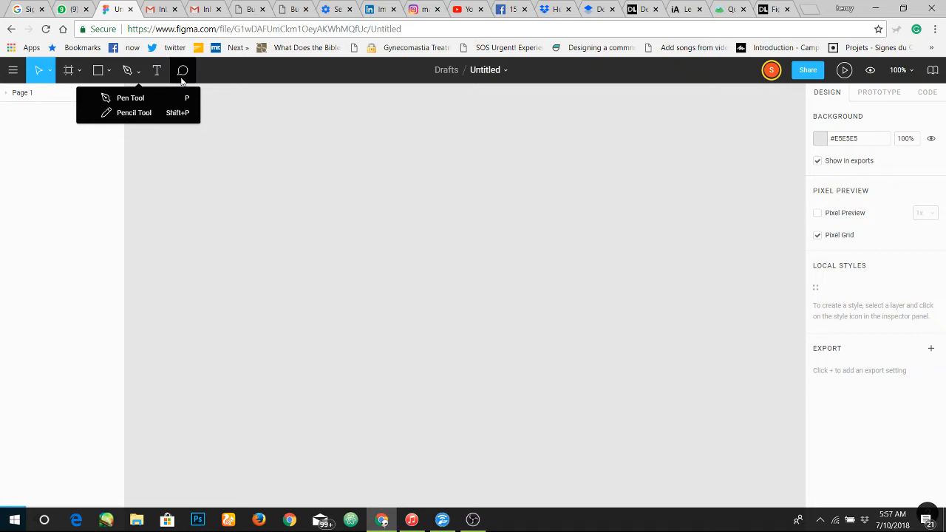
pyautogui.click(343, 118)
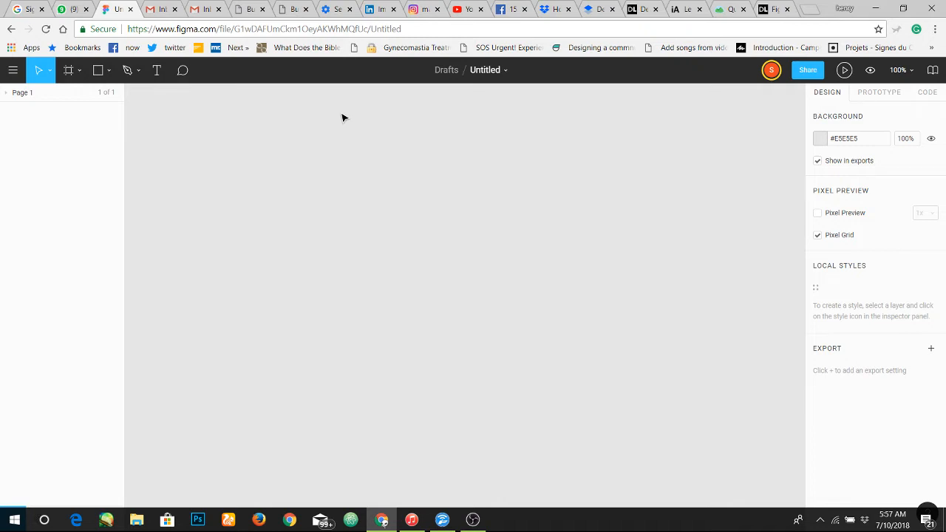
pyautogui.moveTo(294, 357)
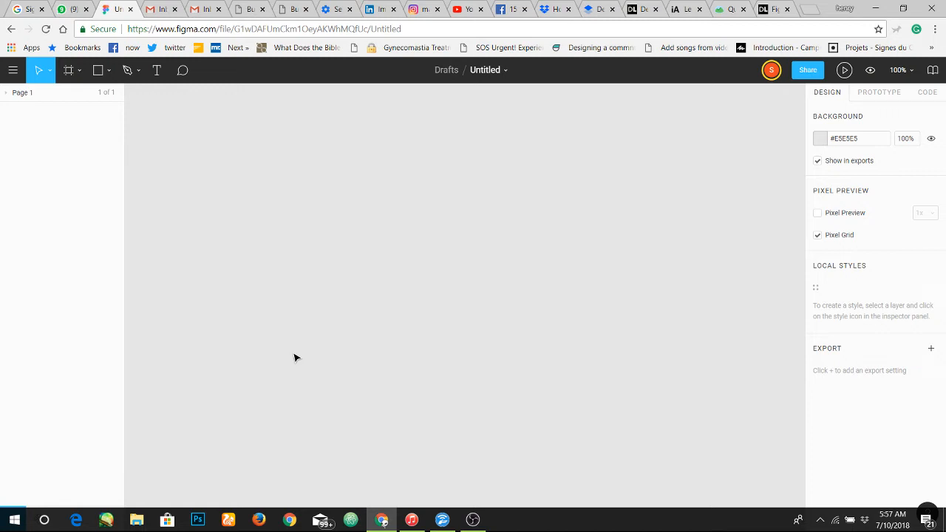
pyautogui.moveTo(224, 254)
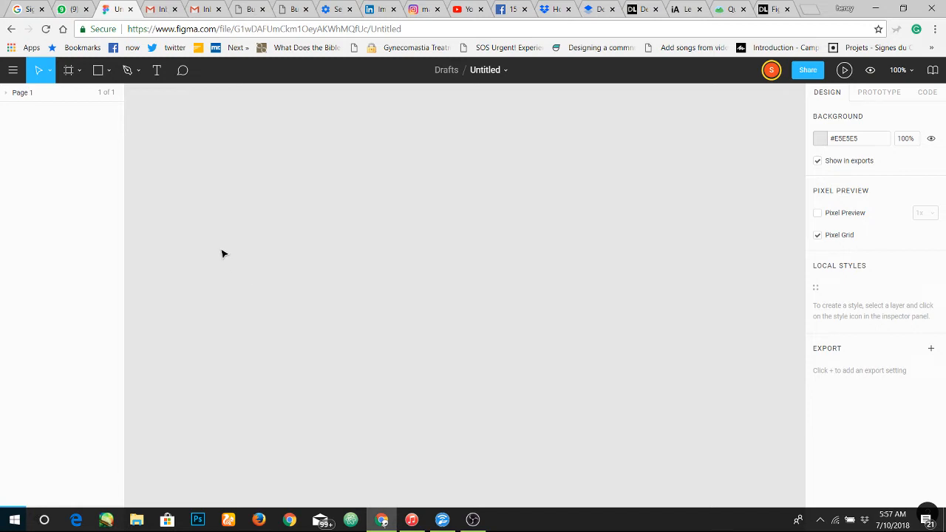
pyautogui.moveTo(68, 69)
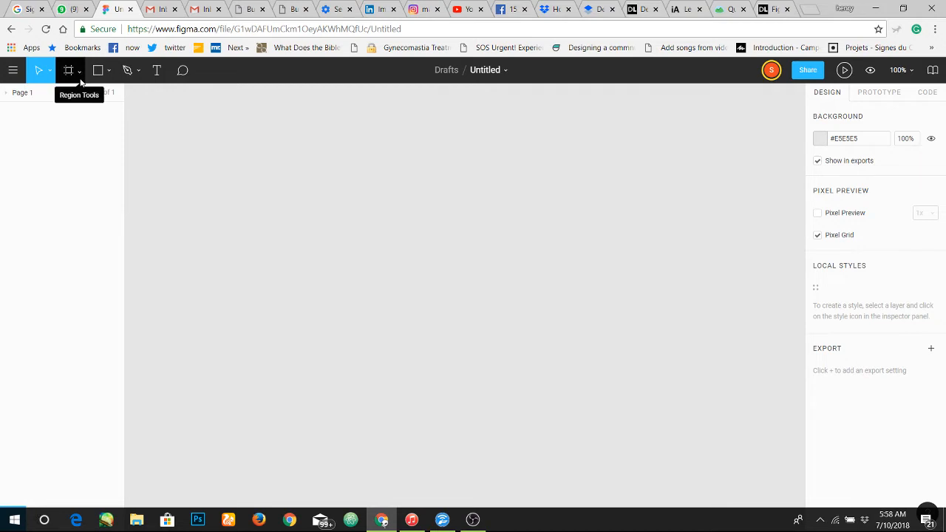
# Step: Activate the Frame tool and browse the Phone and Tablet size preset groups
pyautogui.click(80, 71)
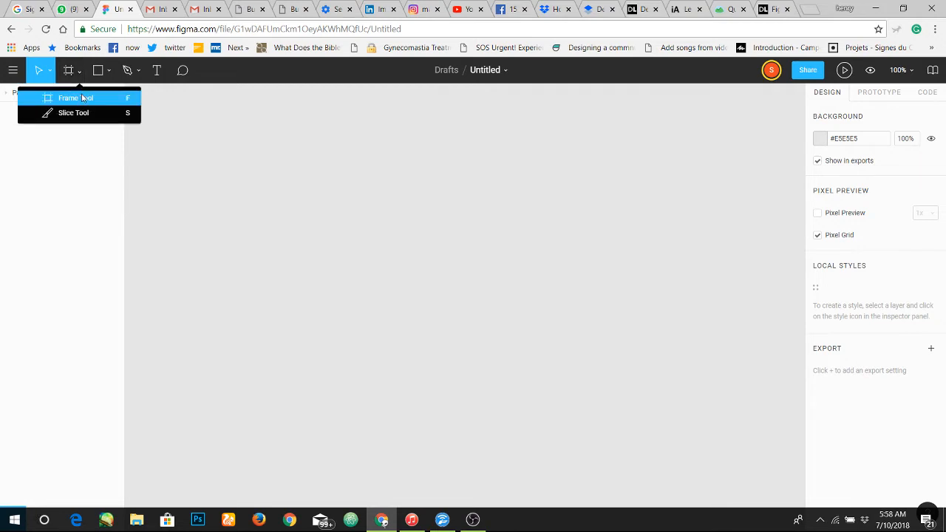
pyautogui.moveTo(86, 97)
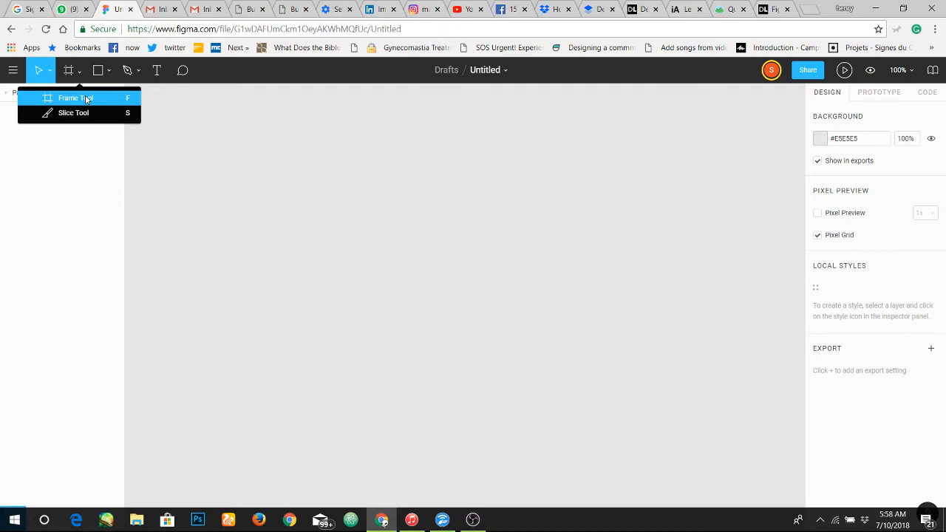
pyautogui.click(73, 98)
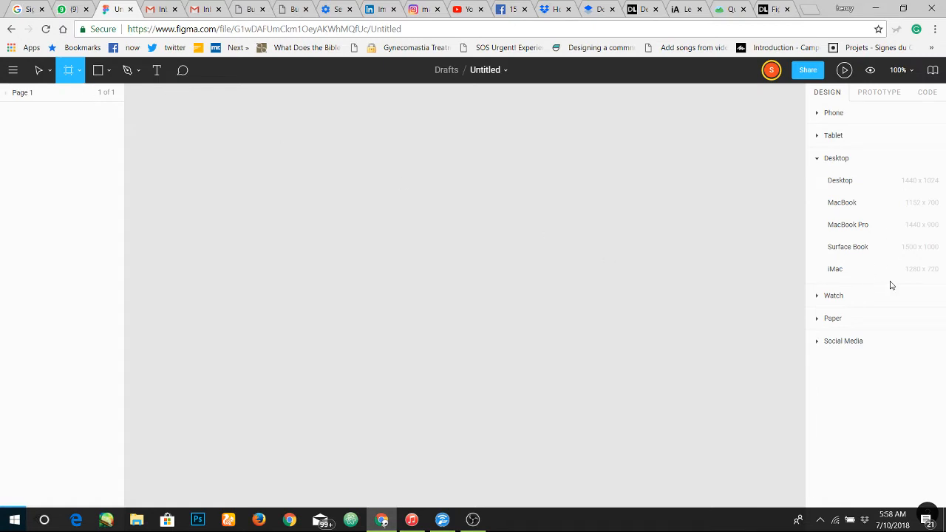
pyautogui.moveTo(840, 119)
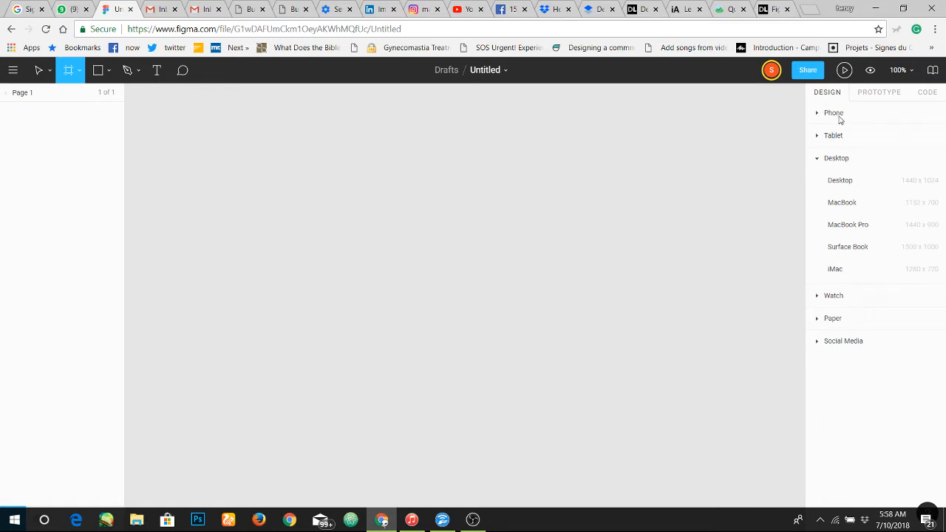
pyautogui.click(833, 112)
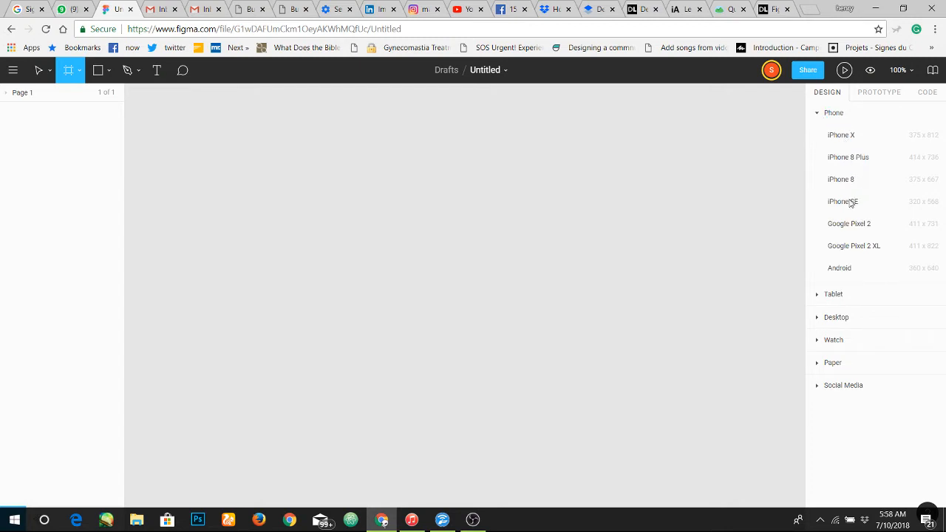
pyautogui.moveTo(822, 106)
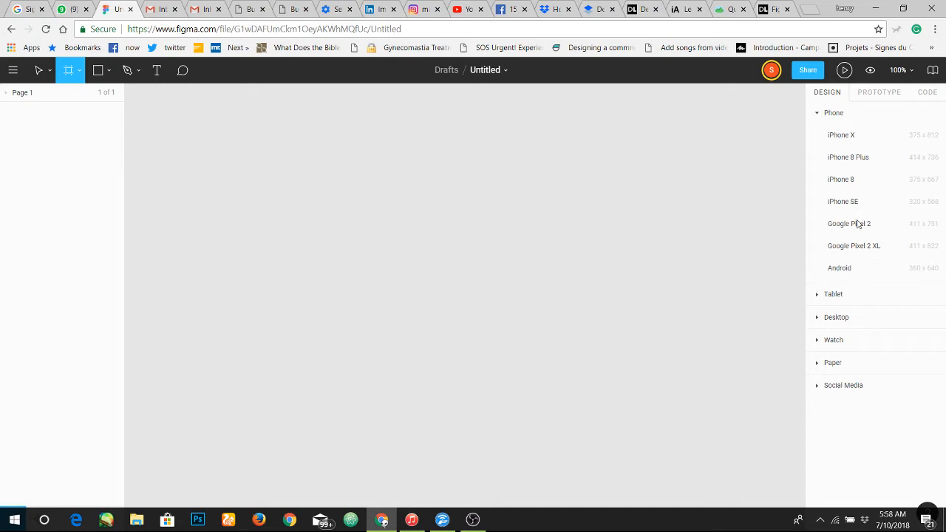
pyautogui.moveTo(821, 130)
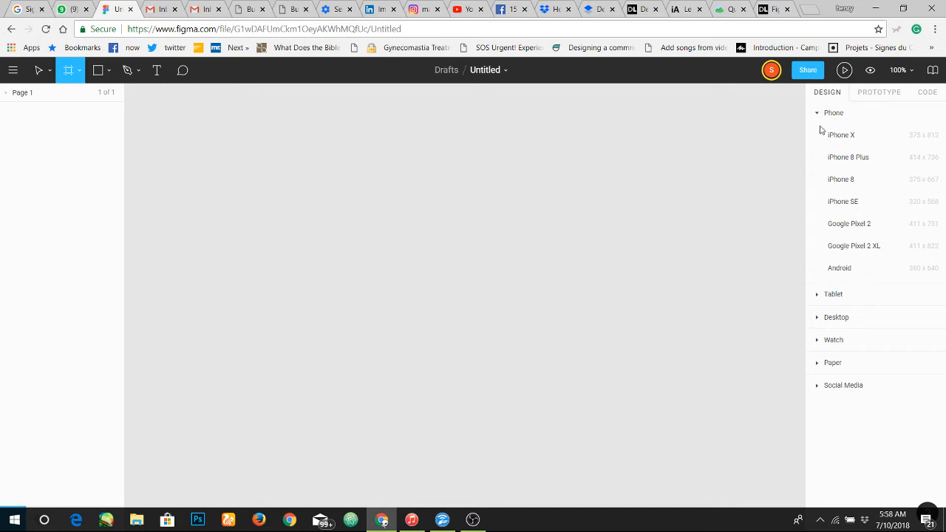
pyautogui.click(833, 112)
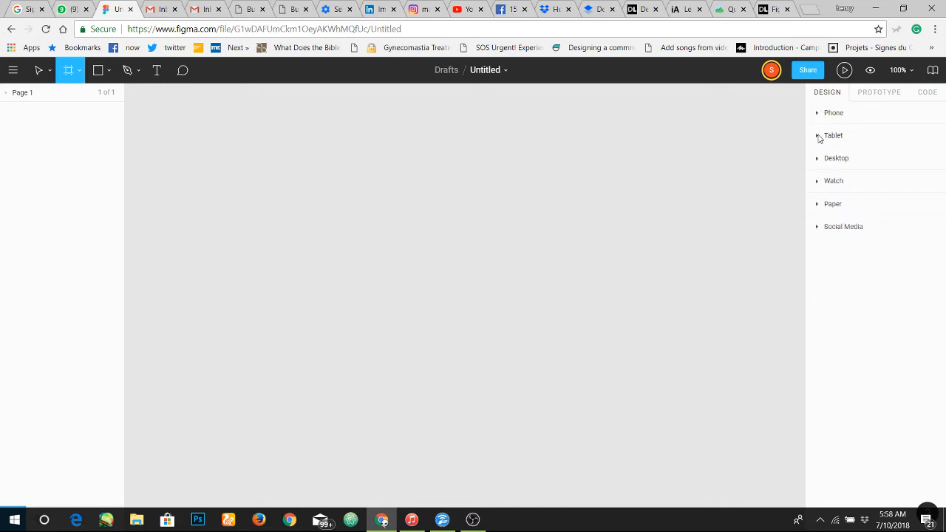
pyautogui.click(833, 135)
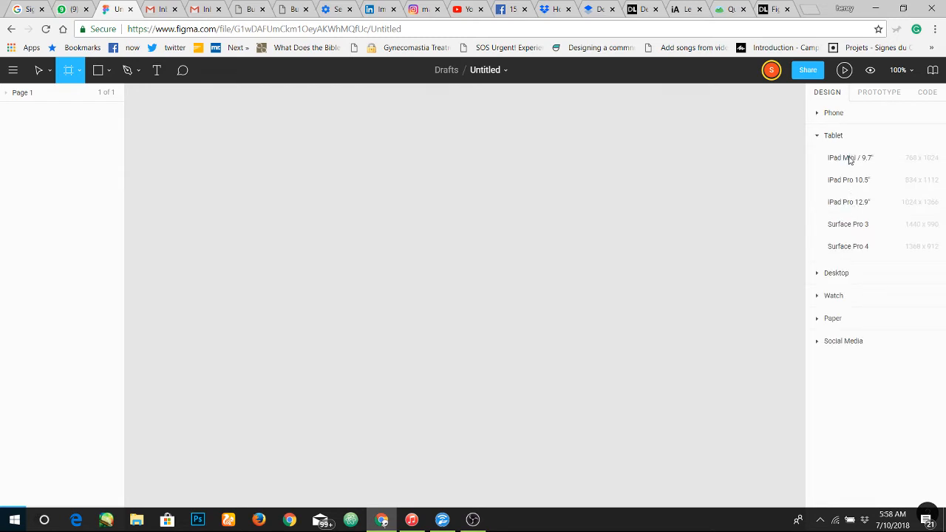
pyautogui.click(834, 136)
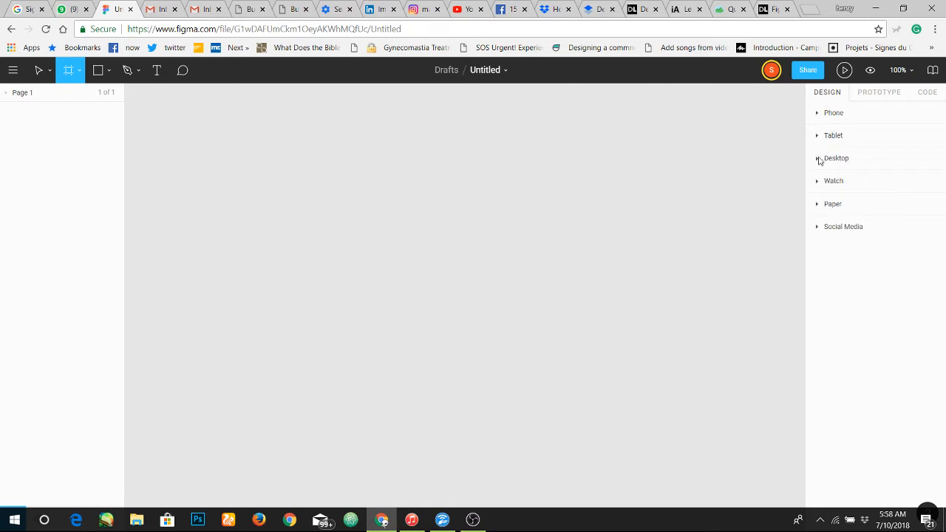
# Step: Browse the Desktop, Paper and Social Media preset groups, leaving Desktop expanded
pyautogui.click(818, 157)
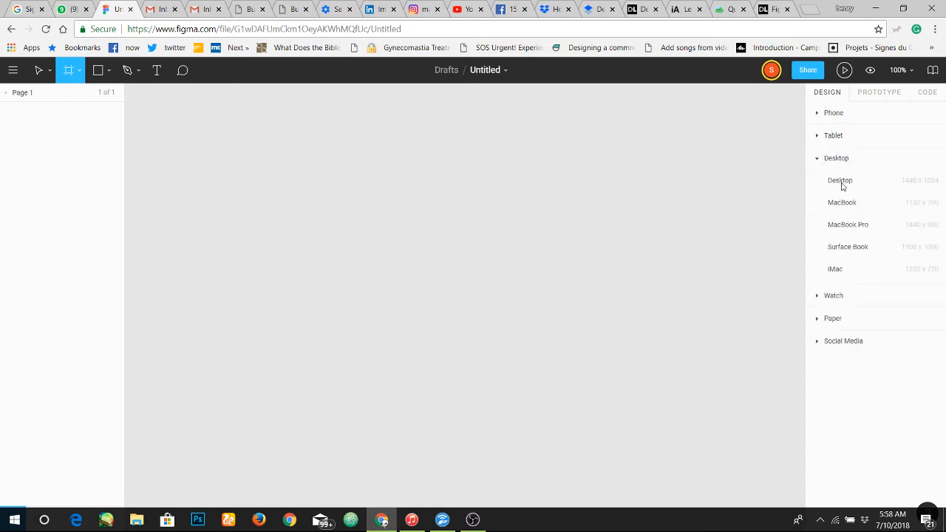
pyautogui.moveTo(866, 222)
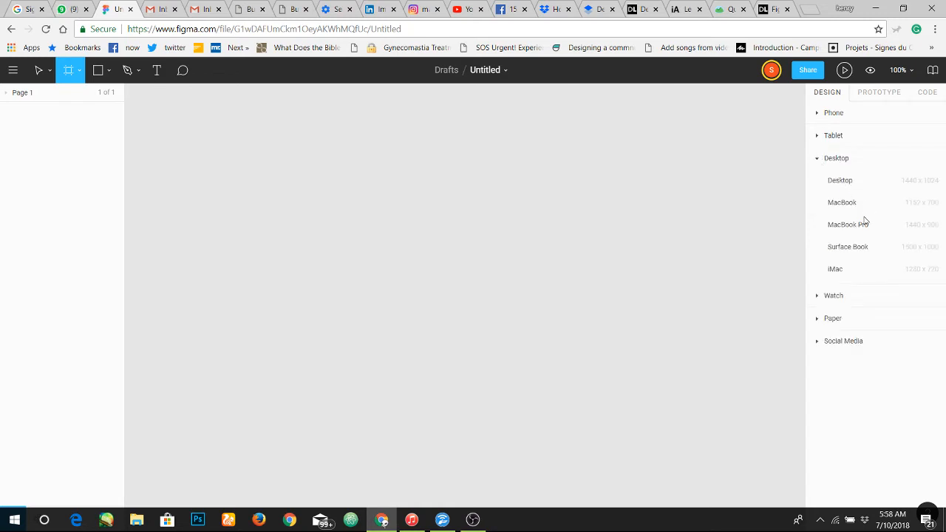
pyautogui.moveTo(852, 201)
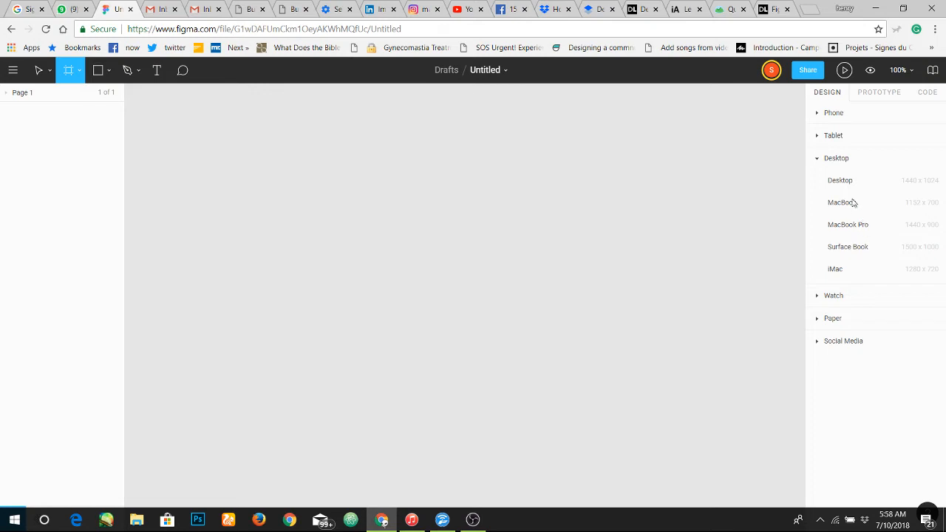
pyautogui.click(837, 157)
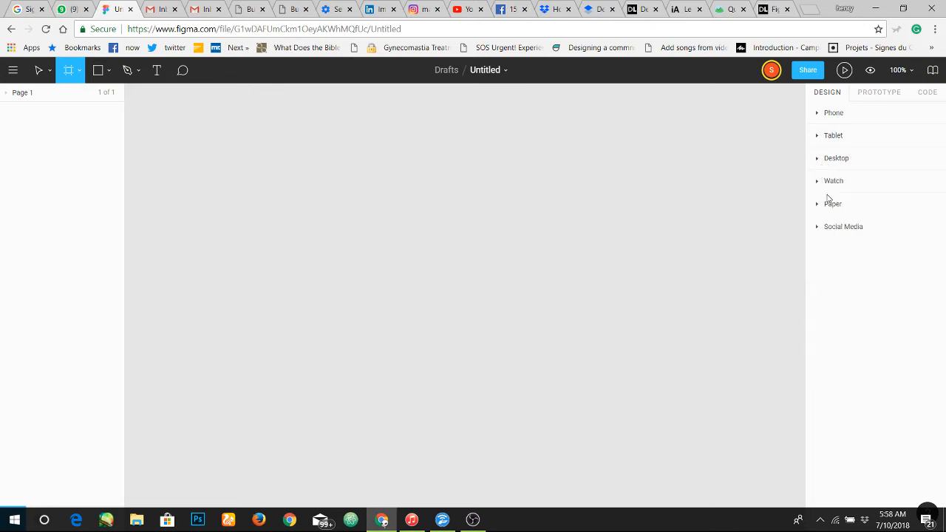
pyautogui.click(833, 204)
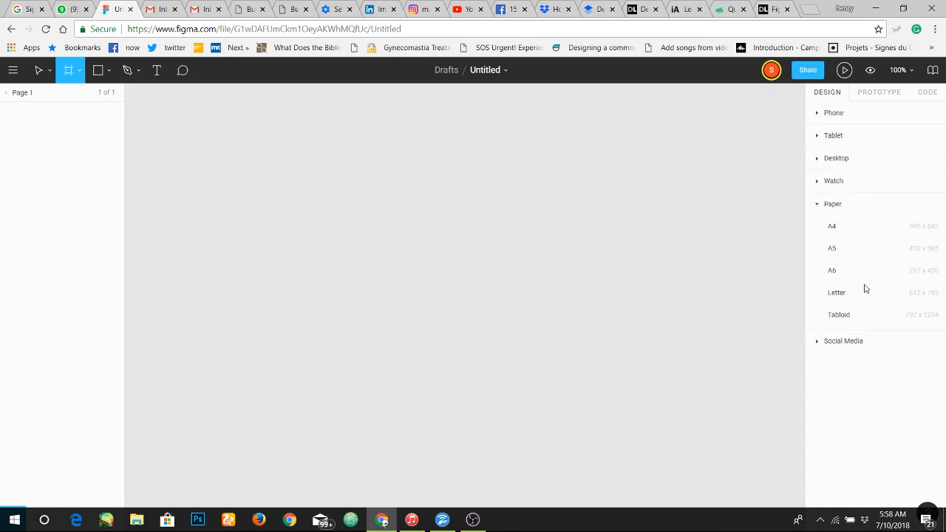
pyautogui.click(834, 204)
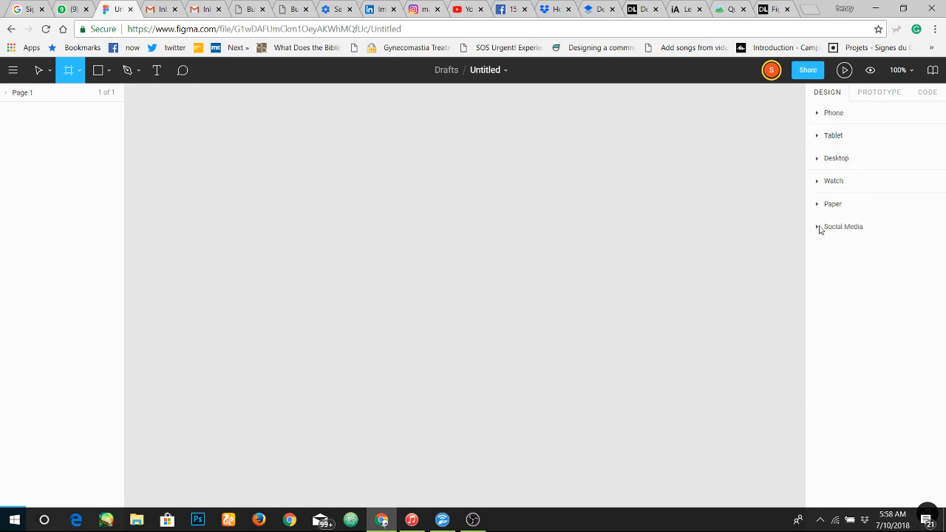
pyautogui.click(843, 226)
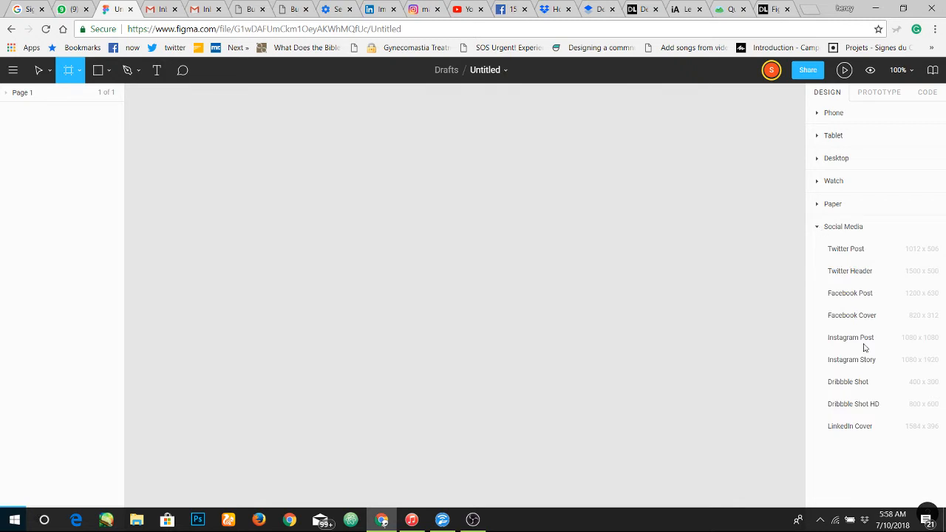
pyautogui.moveTo(874, 379)
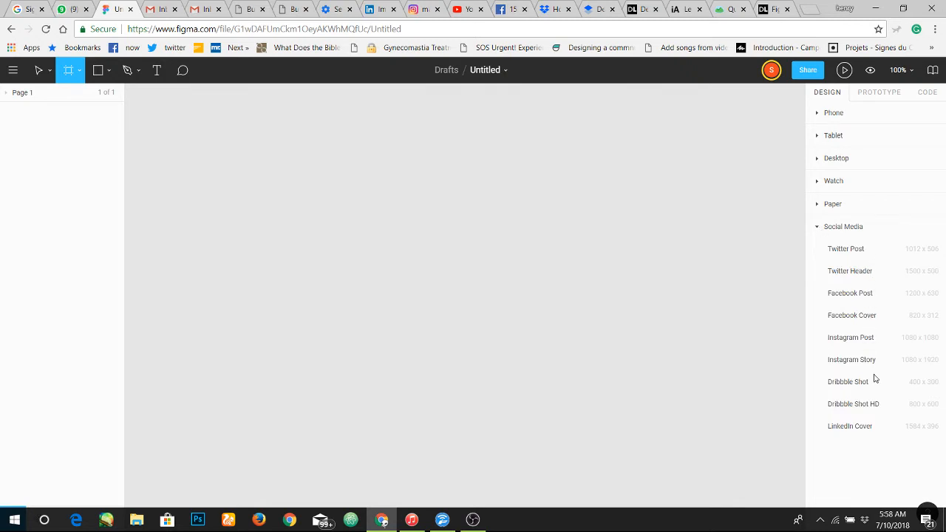
pyautogui.moveTo(866, 358)
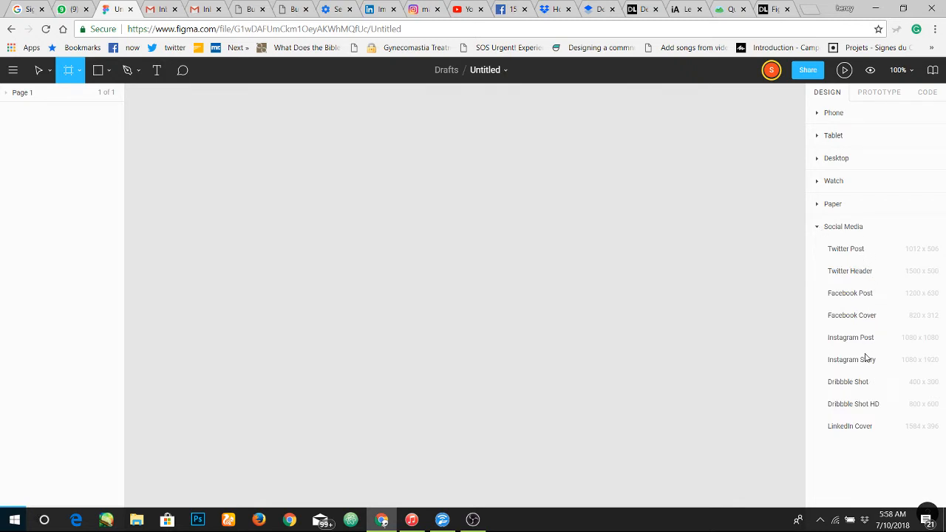
pyautogui.moveTo(860, 289)
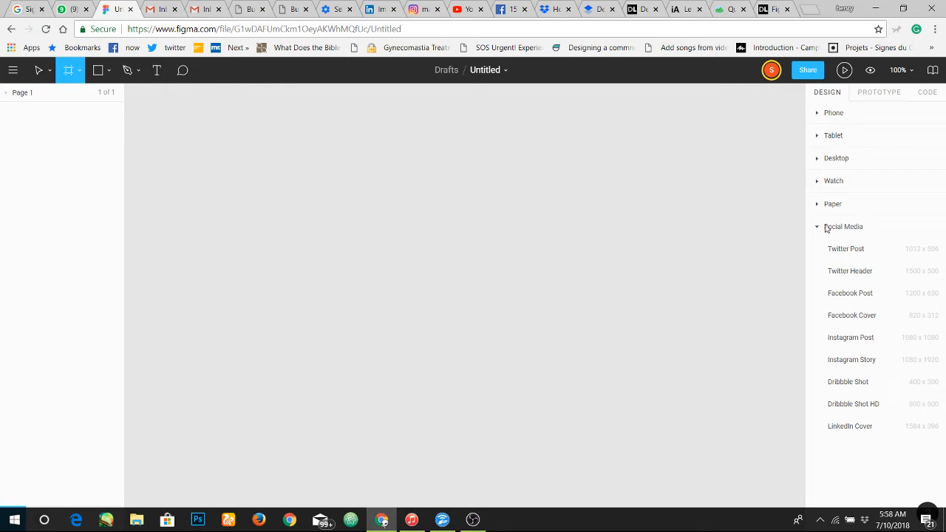
pyautogui.moveTo(824, 189)
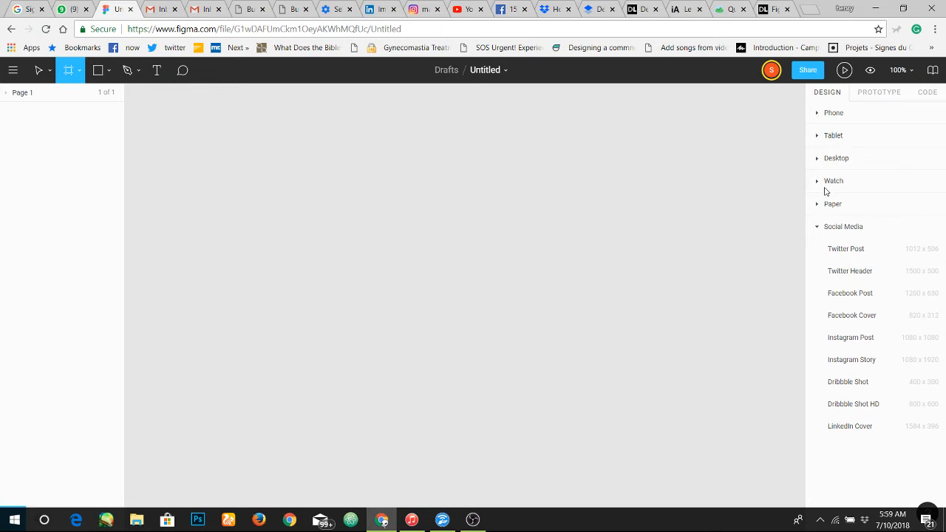
pyautogui.moveTo(820, 171)
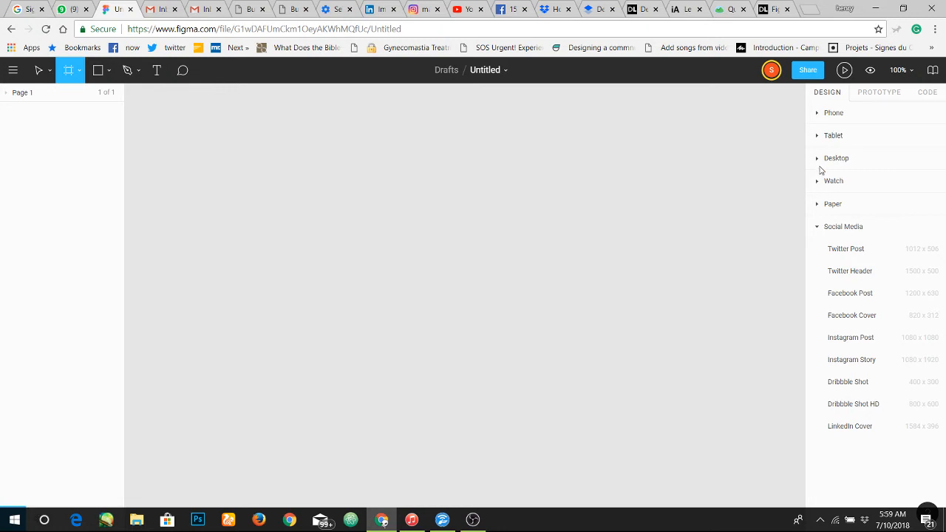
pyautogui.click(837, 157)
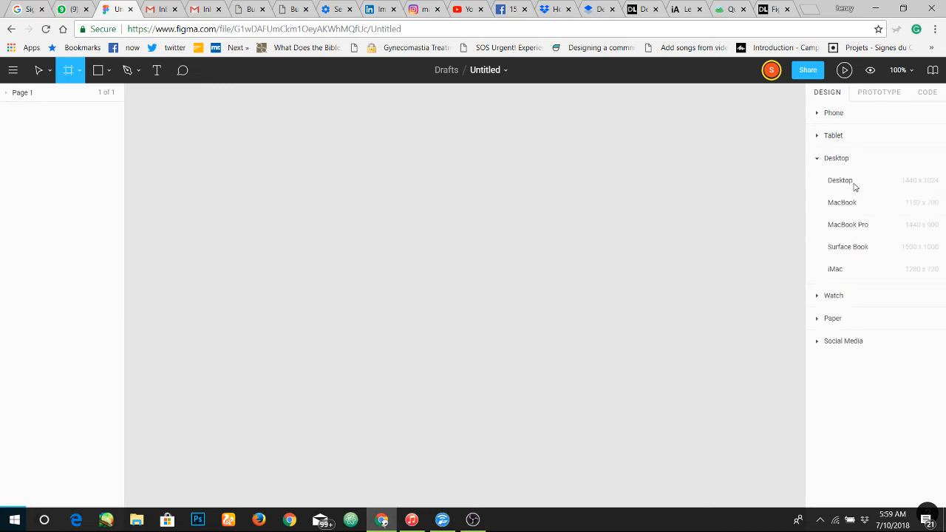
# Step: Create a 1440 × 1024 Desktop frame from the preset list
pyautogui.click(840, 181)
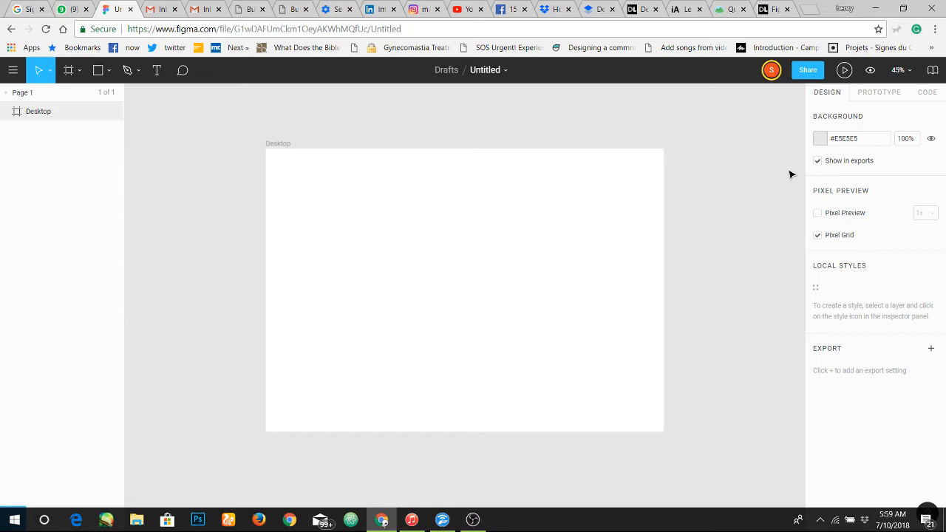
pyautogui.moveTo(236, 123)
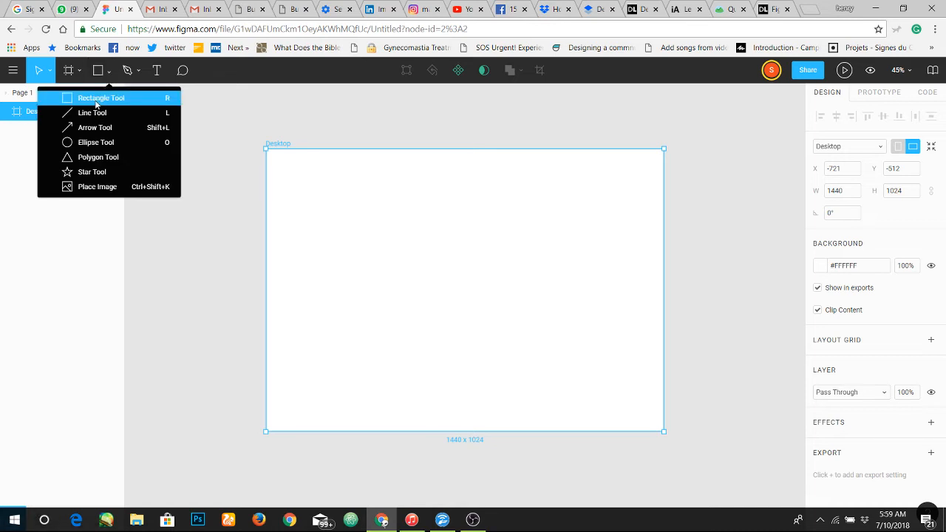
# Step: Draw a grey rectangle bar spanning the full width of the frame's top as a menu bar
pyautogui.click(100, 98)
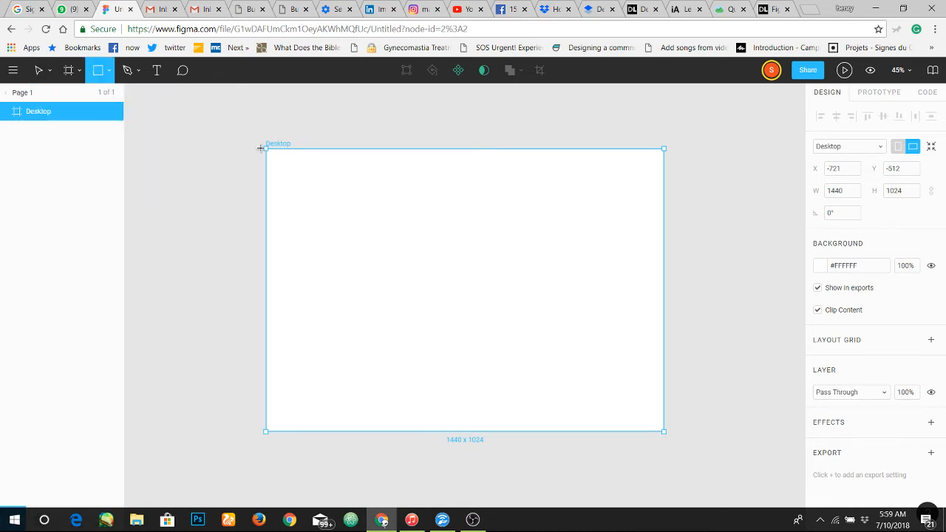
pyautogui.moveTo(261, 148); pyautogui.dragTo(597, 178)
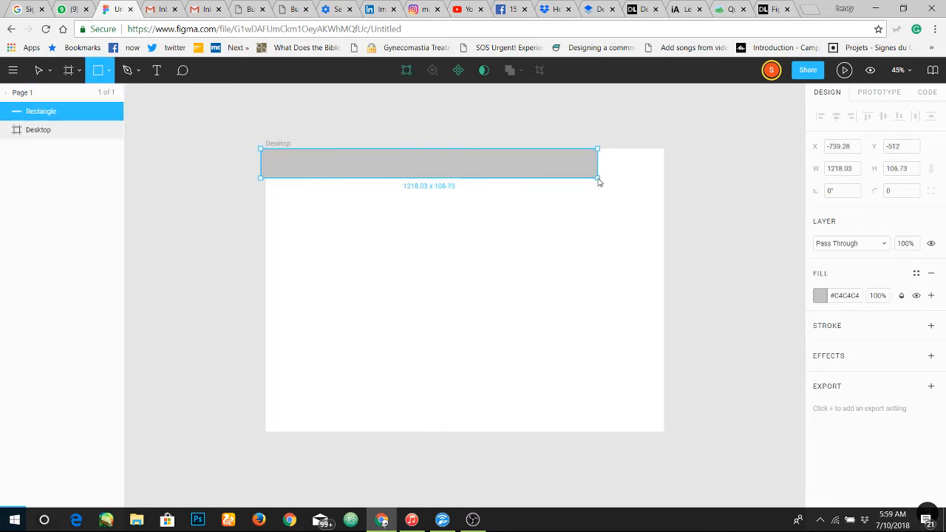
pyautogui.moveTo(598, 175); pyautogui.dragTo(597, 164)
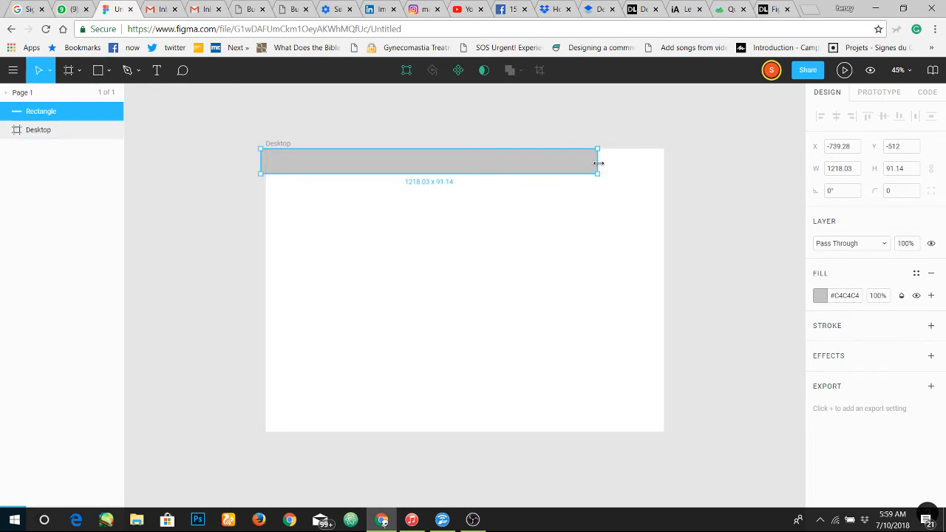
pyautogui.moveTo(597, 163); pyautogui.dragTo(674, 163)
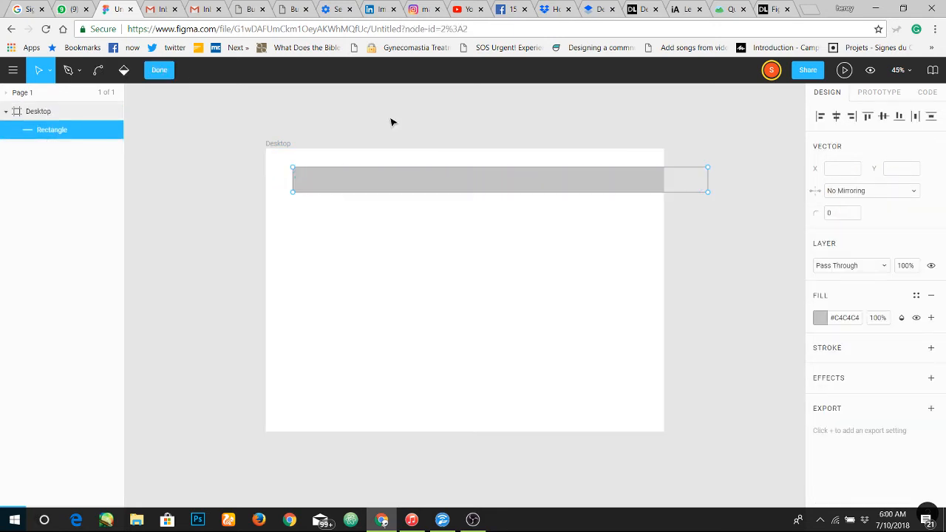
pyautogui.click(160, 69)
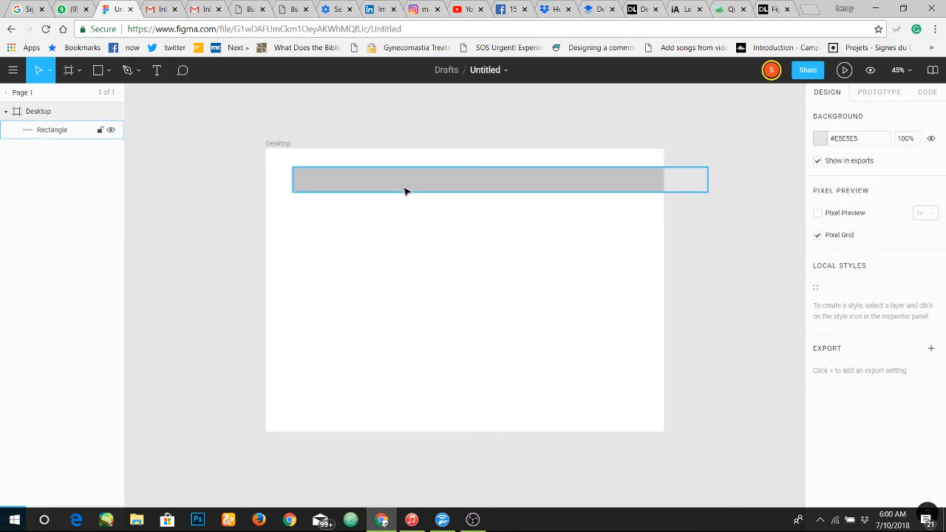
pyautogui.click(405, 180)
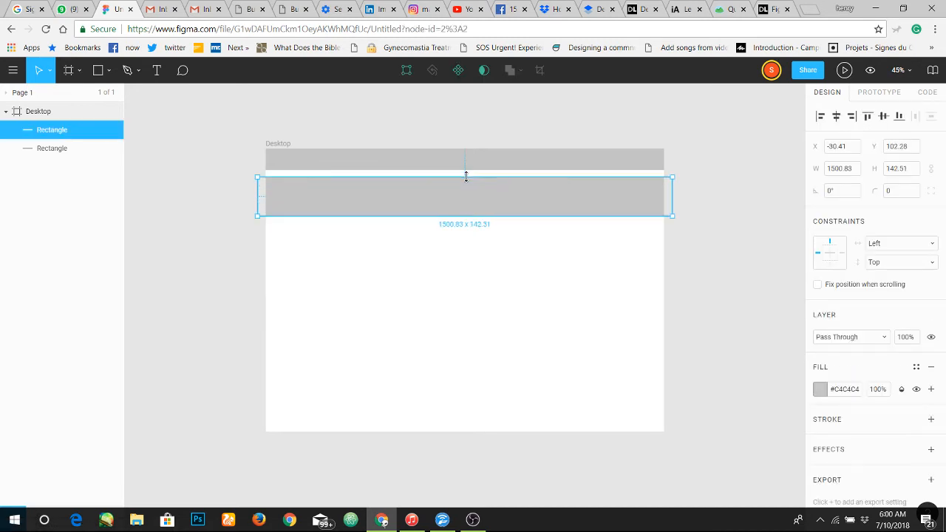
# Step: Move the second block under the menu bar, give it a lighter grey fill and stretch it into a tall hero block
pyautogui.moveTo(464, 178); pyautogui.dragTo(464, 160)
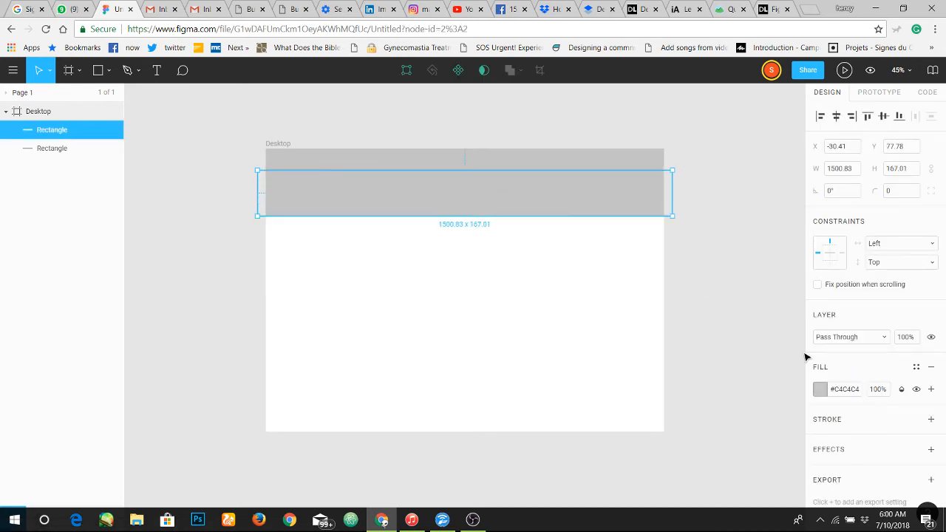
pyautogui.moveTo(809, 366)
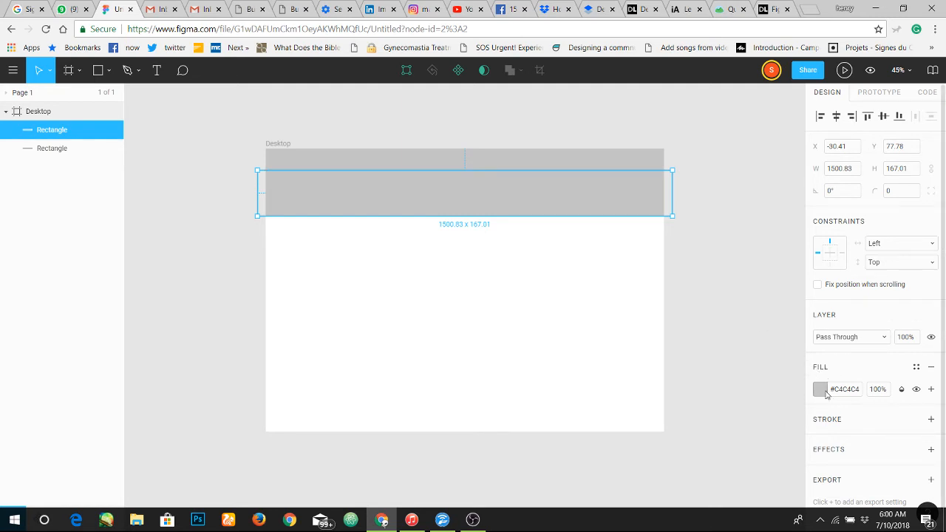
pyautogui.click(821, 389)
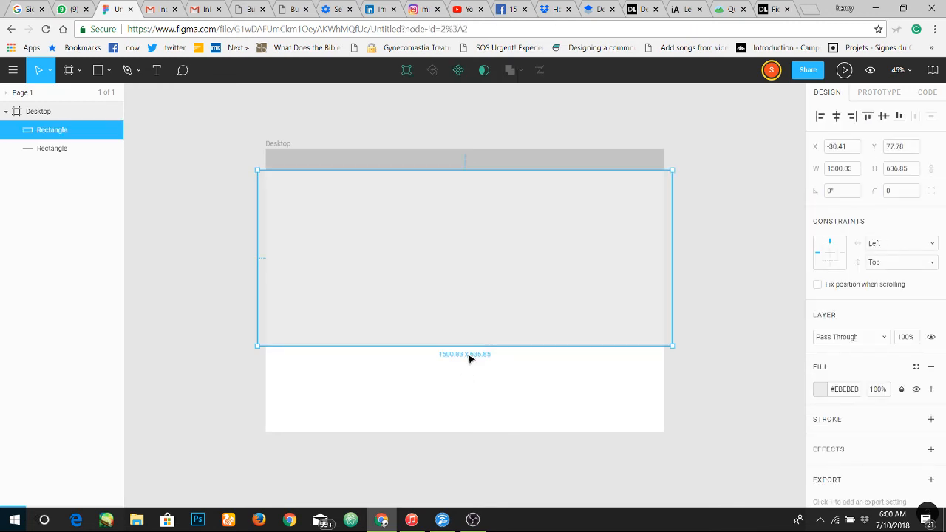
pyautogui.moveTo(464, 346); pyautogui.dragTo(464, 371)
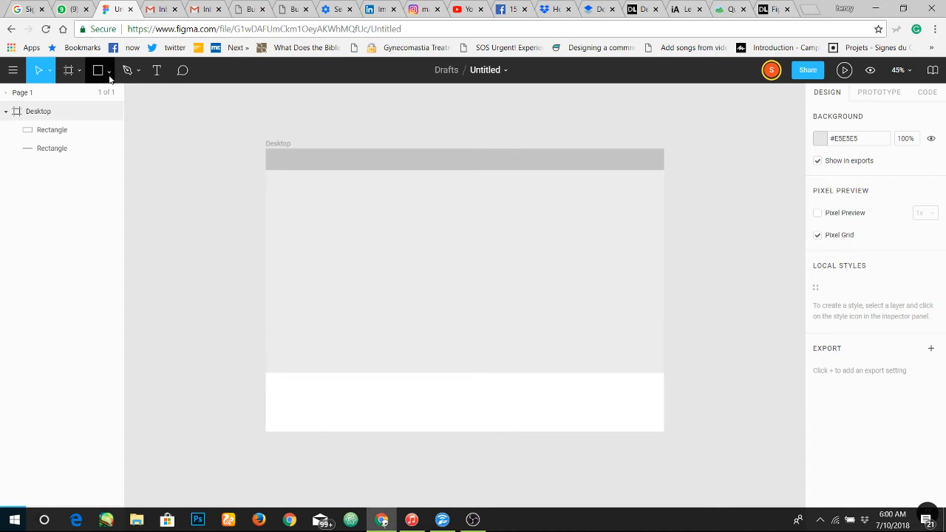
# Step: Draw a thin grey copy line in the hero and duplicate it into three lines of decreasing length
pyautogui.click(98, 71)
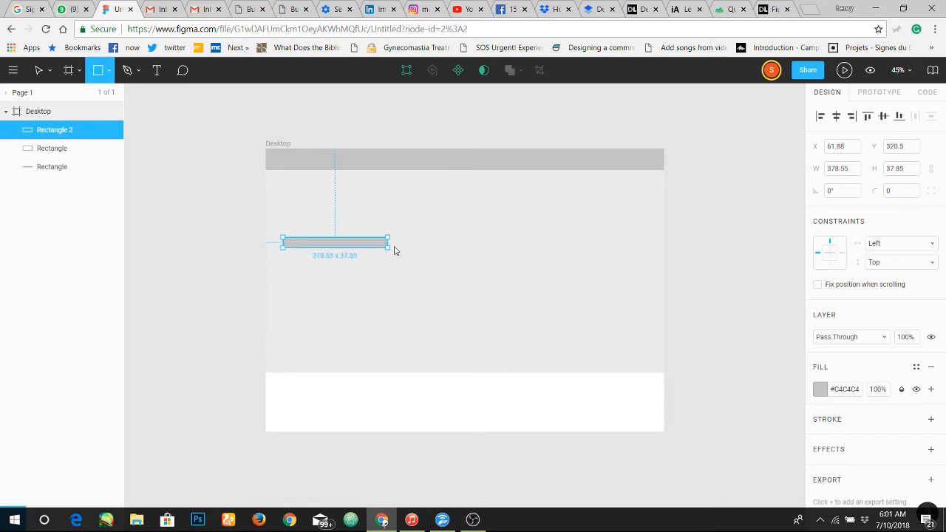
pyautogui.moveTo(388, 242); pyautogui.dragTo(402, 243)
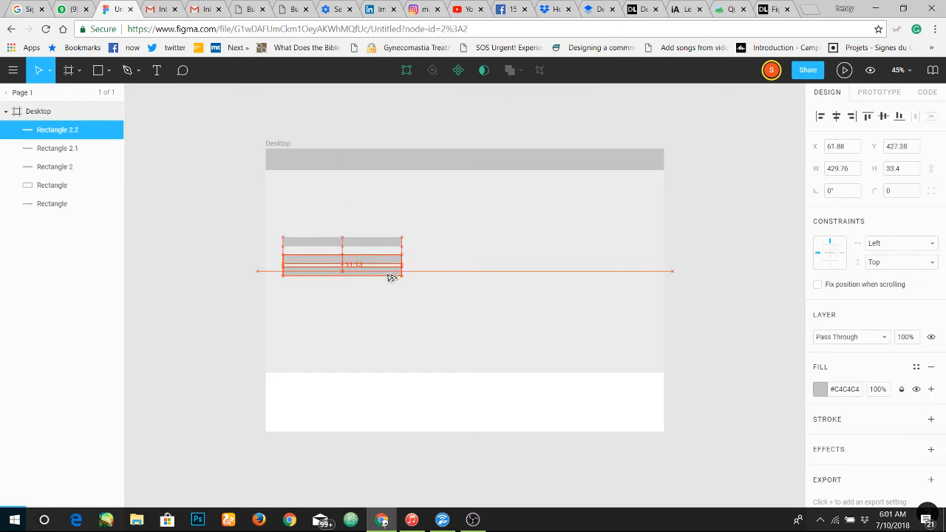
pyautogui.moveTo(343, 266); pyautogui.dragTo(343, 279)
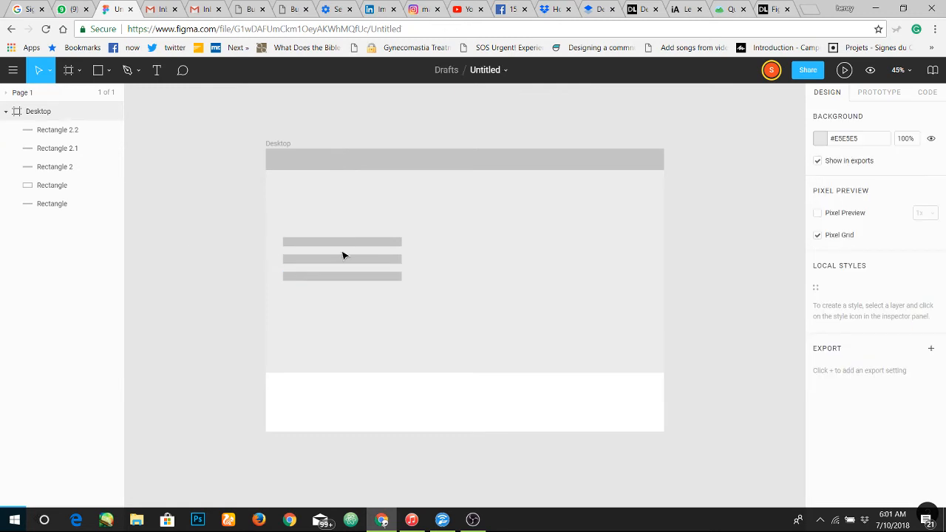
pyautogui.click(343, 242)
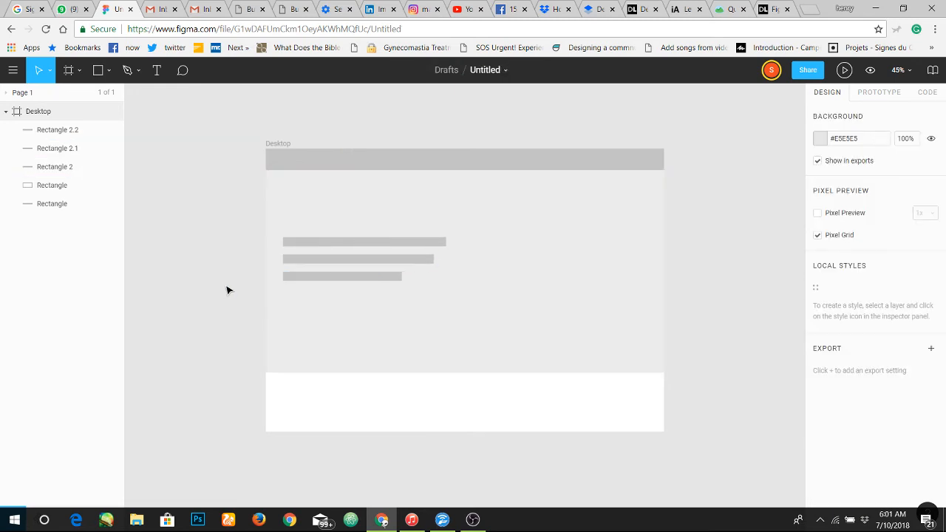
pyautogui.click(342, 277)
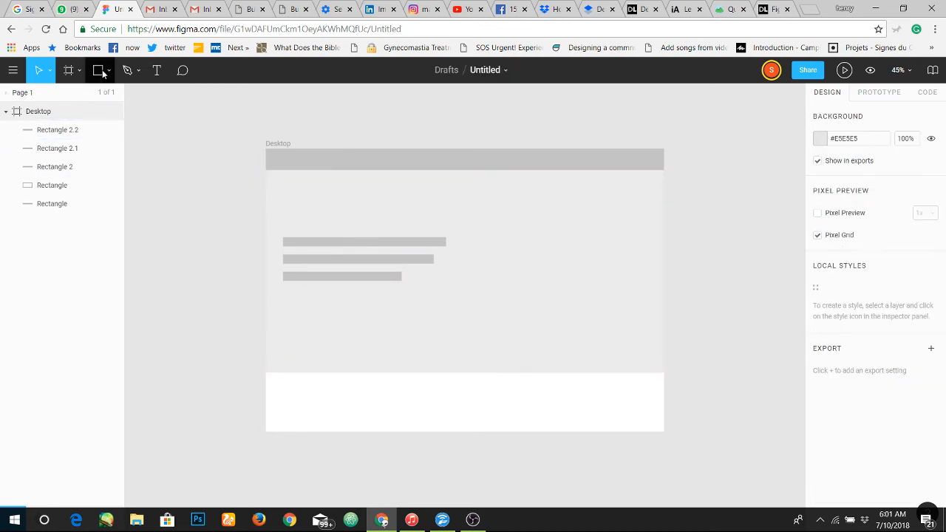
# Step: Draw a large grey image-placeholder rectangle on the right side of the hero block
pyautogui.click(98, 70)
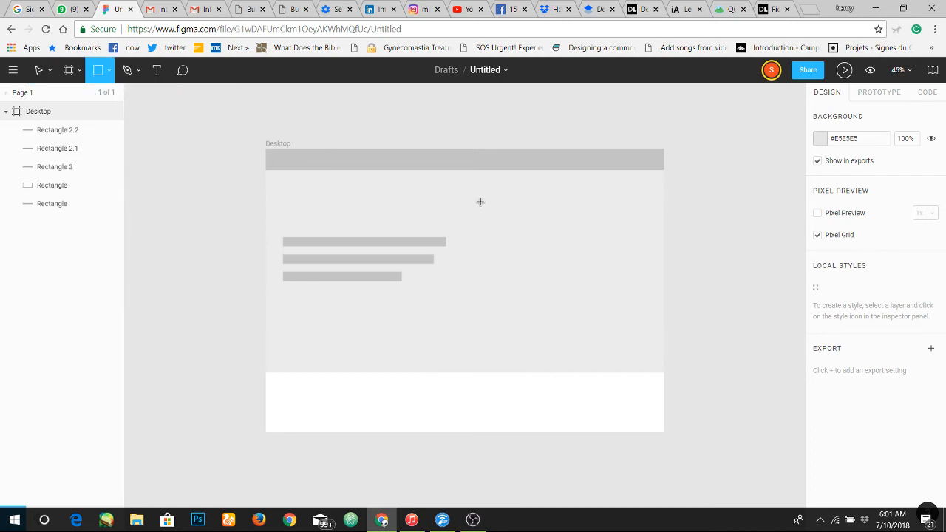
pyautogui.moveTo(479, 201); pyautogui.dragTo(643, 338)
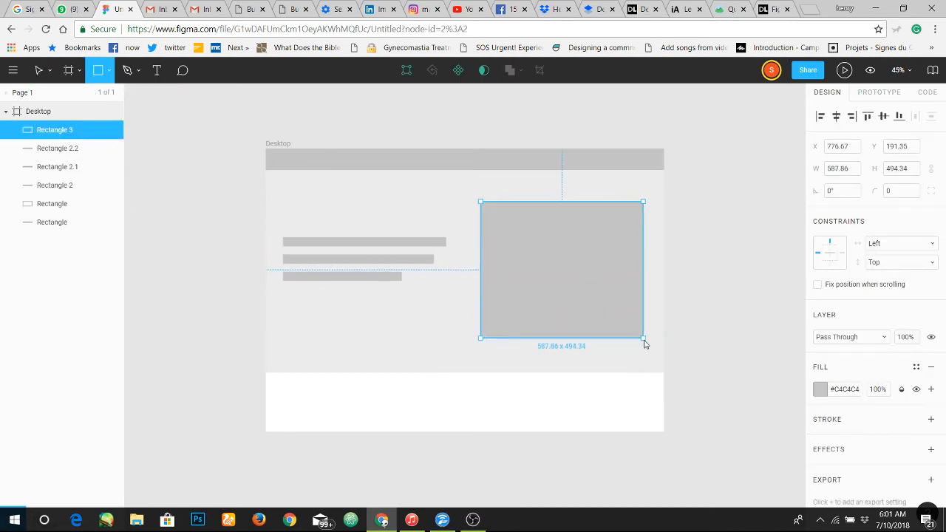
pyautogui.moveTo(642, 337); pyautogui.dragTo(644, 349)
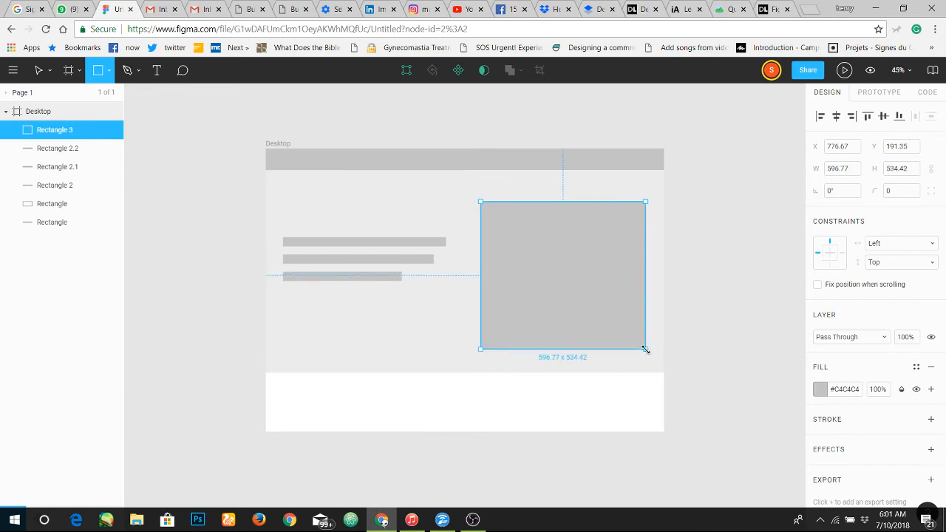
pyautogui.click(685, 266)
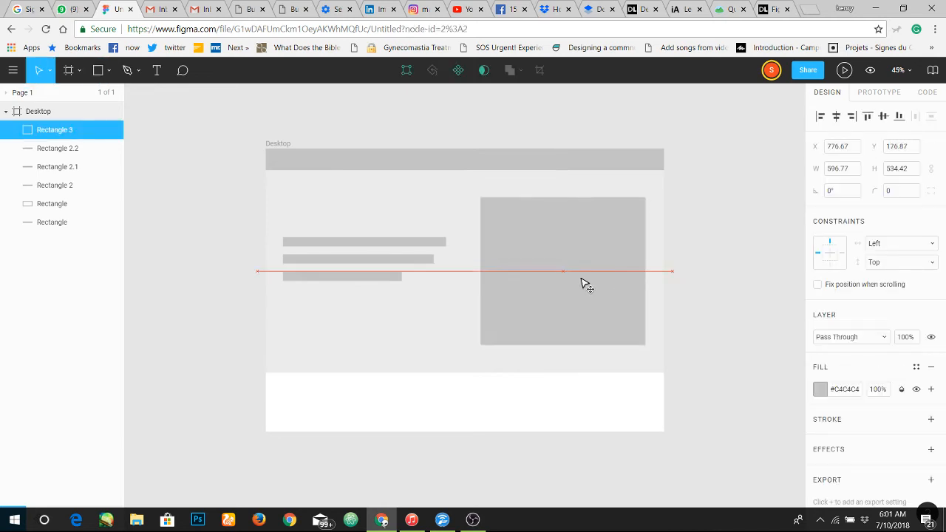
pyautogui.click(727, 293)
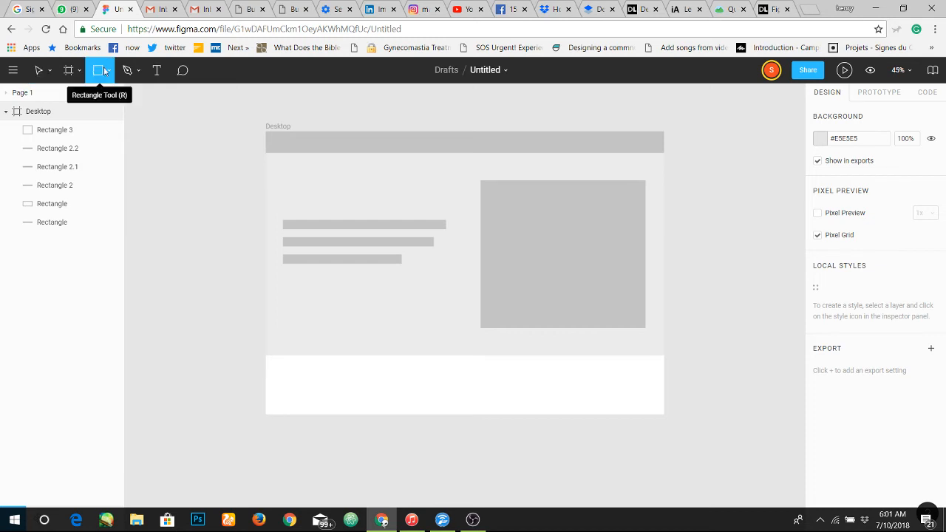
# Step: Draw a small rectangle below the copy lines and fill it darker grey as a CTA button
pyautogui.click(109, 69)
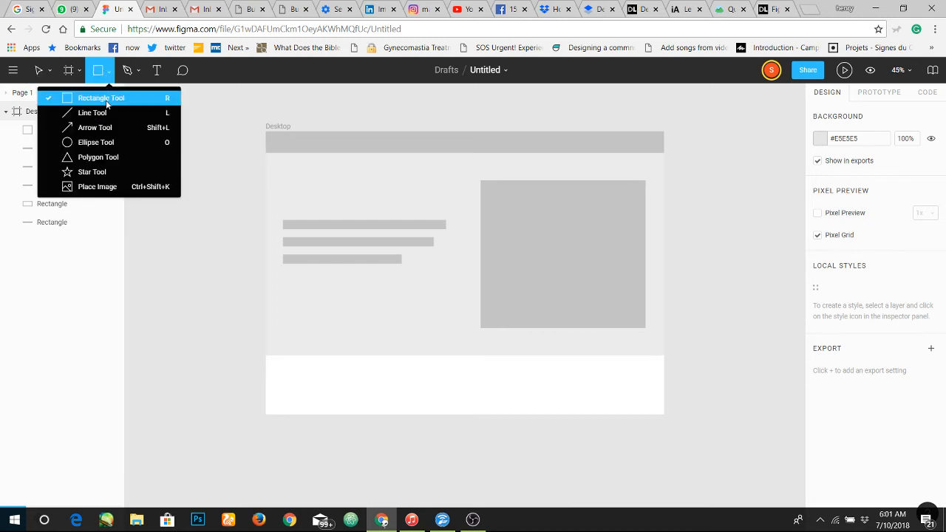
pyautogui.click(101, 97)
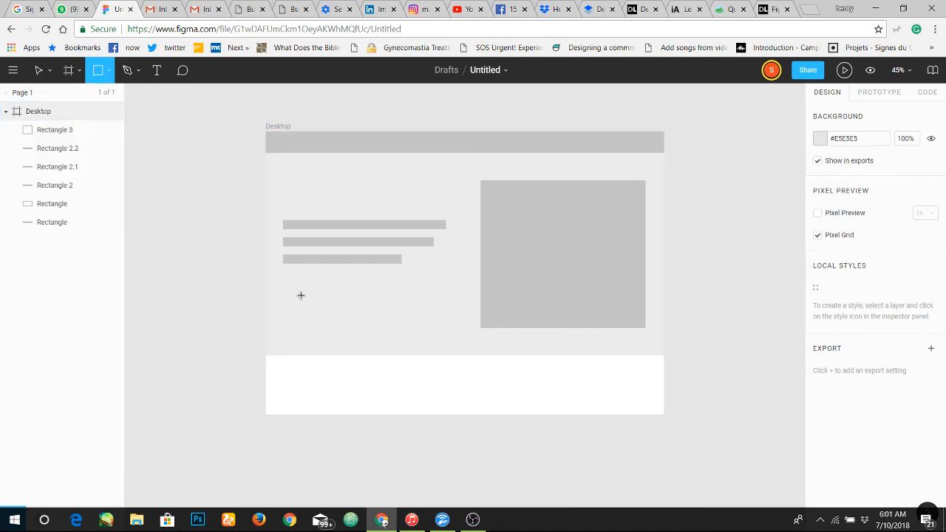
pyautogui.moveTo(284, 292)
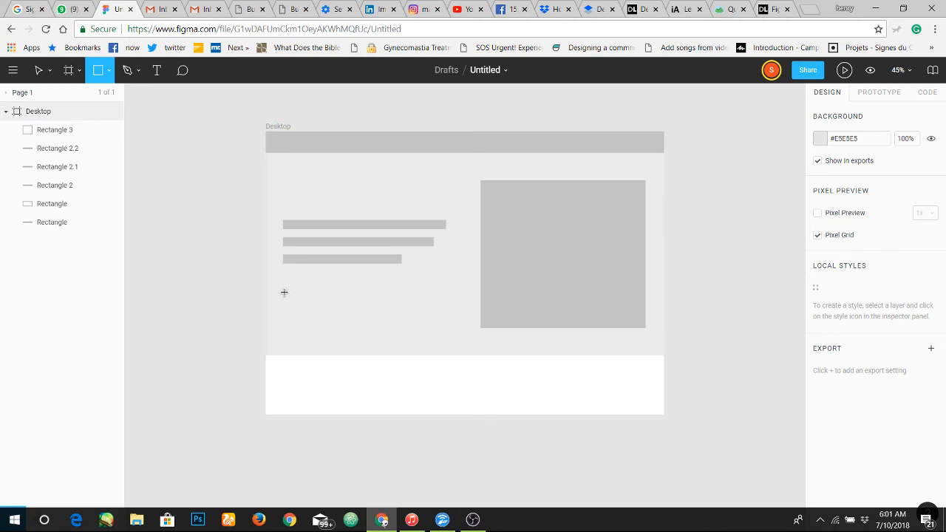
pyautogui.moveTo(283, 293); pyautogui.dragTo(343, 313)
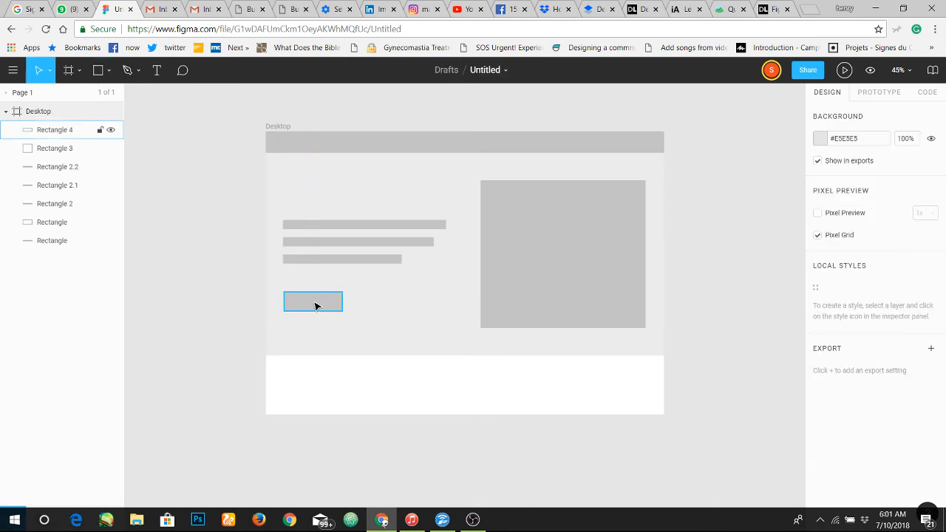
pyautogui.click(314, 301)
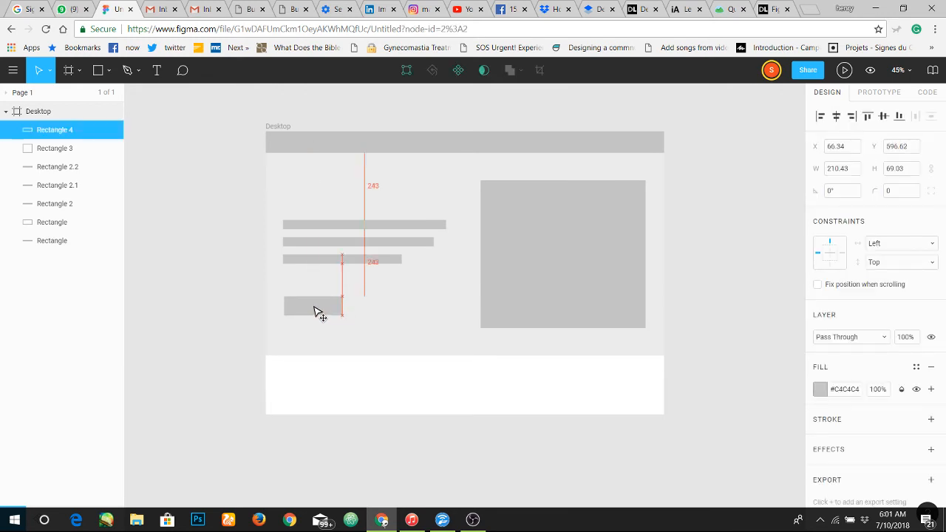
pyautogui.click(820, 388)
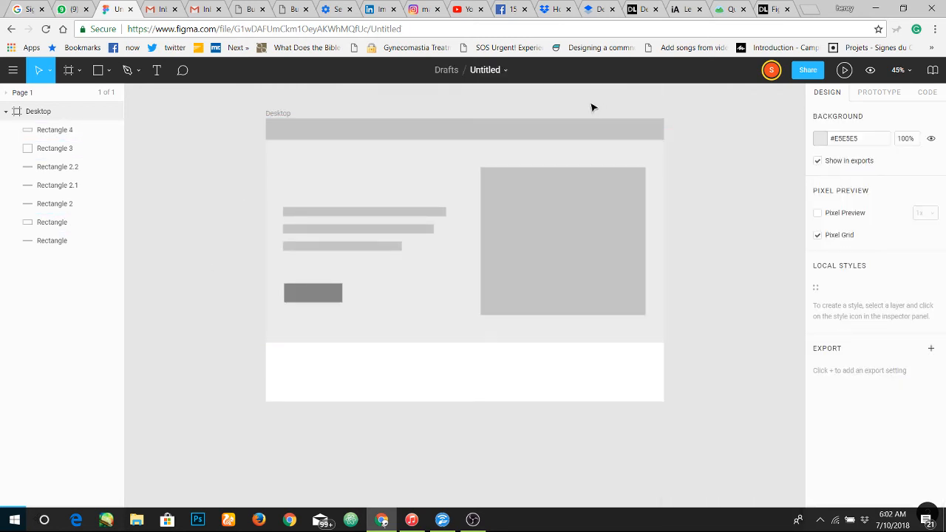
pyautogui.moveTo(252, 370)
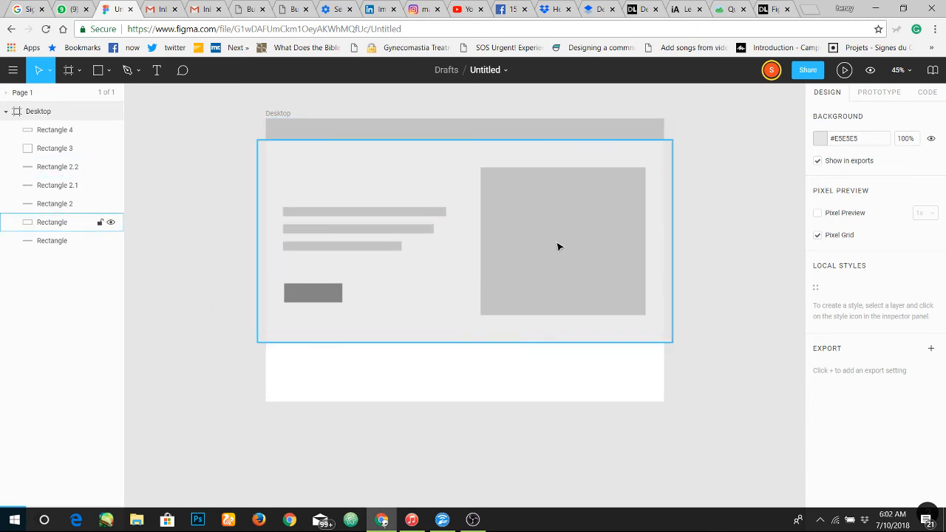
# Step: Clear the selection and scroll the canvas to make room beside the Desktop frame
pyautogui.click(724, 139)
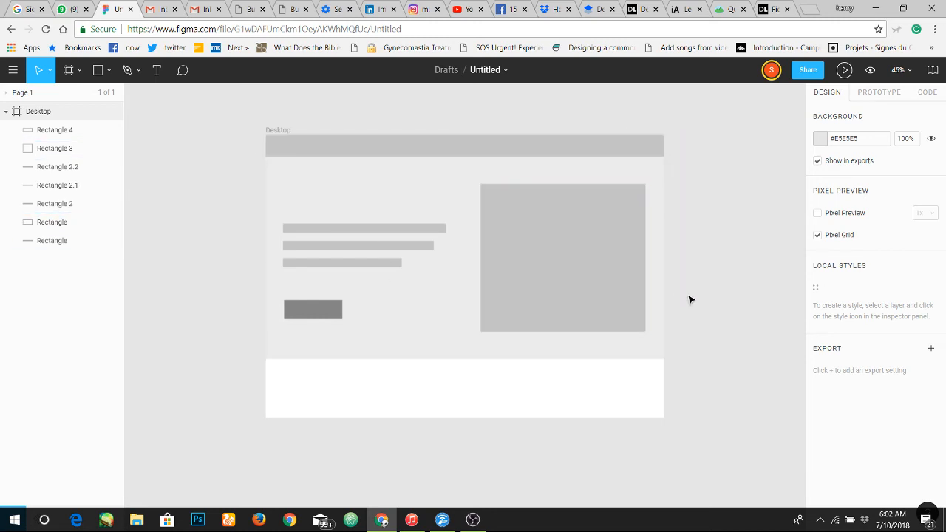
pyautogui.hscroll(3)
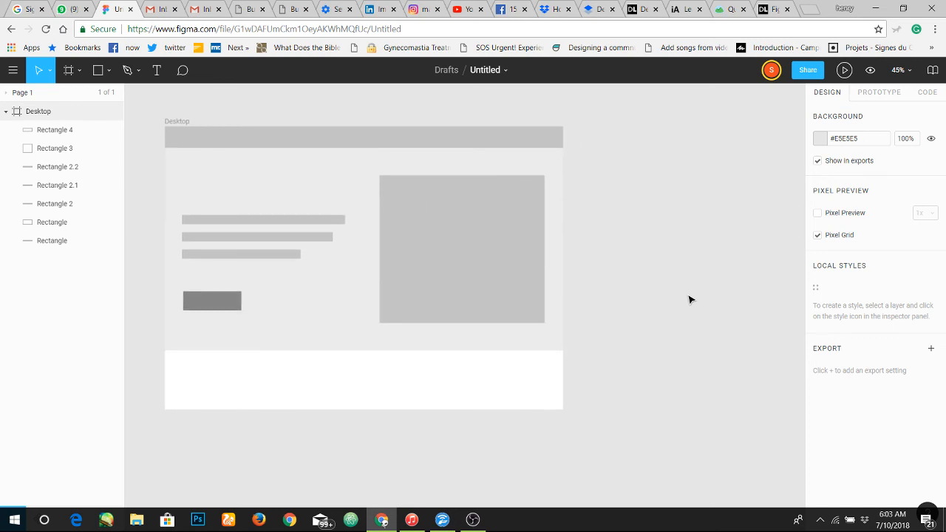
pyautogui.scroll(-3)
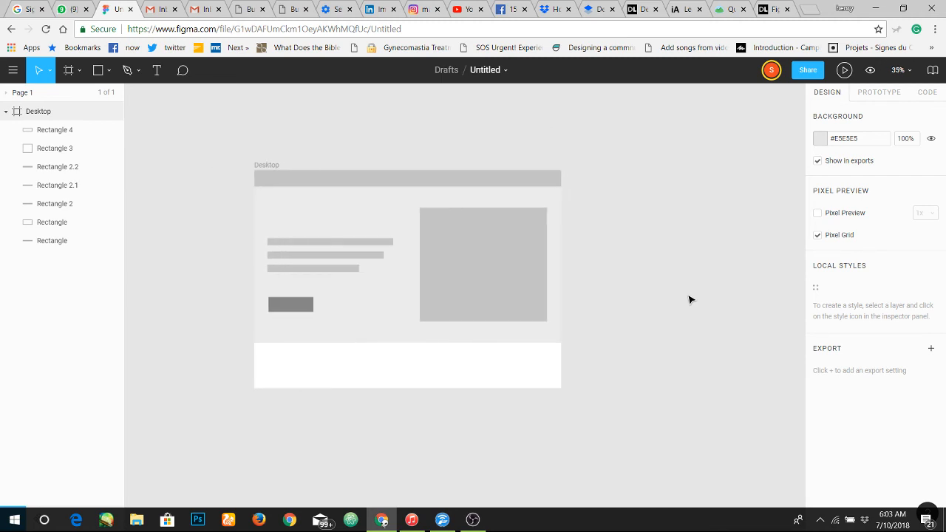
pyautogui.moveTo(648, 272)
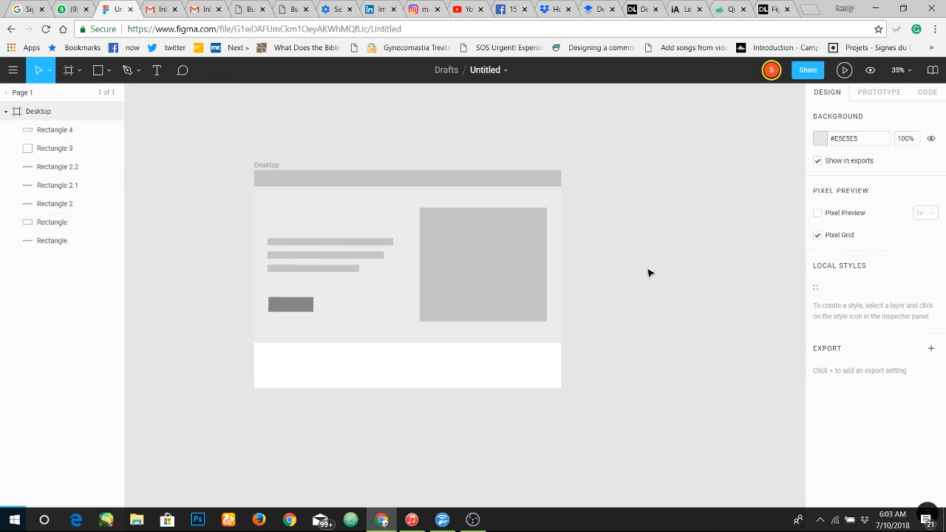
pyautogui.moveTo(577, 274)
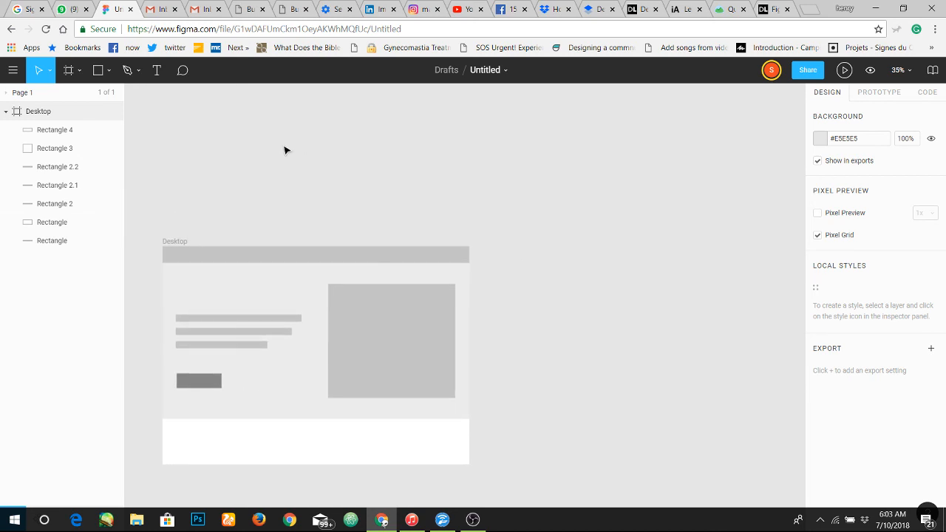
pyautogui.moveTo(343, 152)
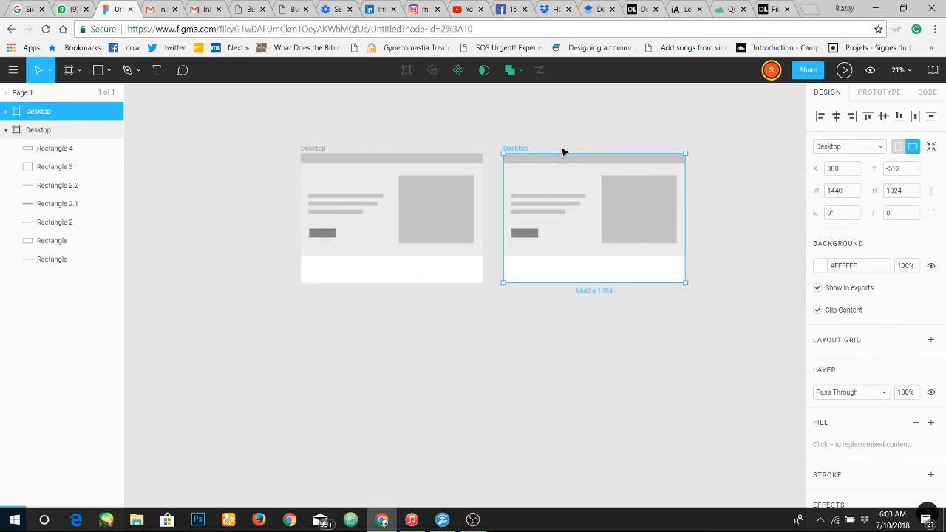
pyautogui.click(473, 141)
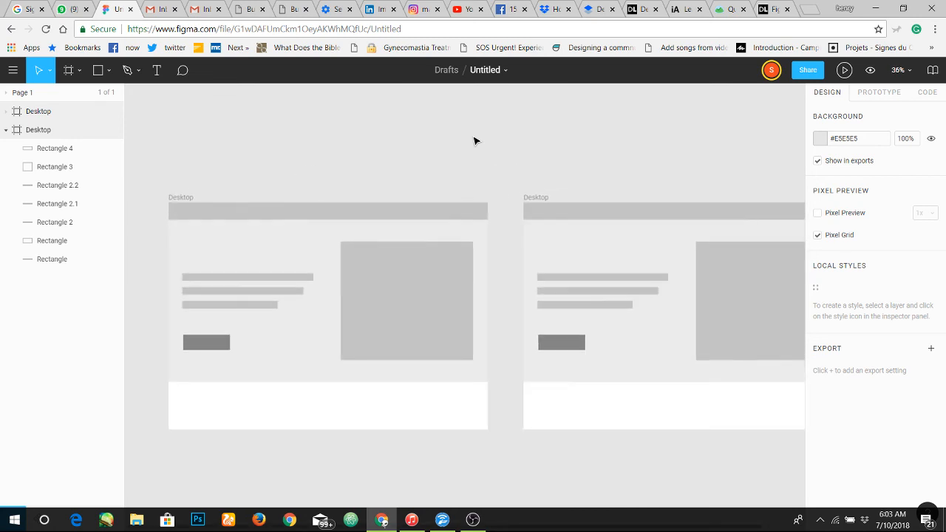
pyautogui.scroll(-3)
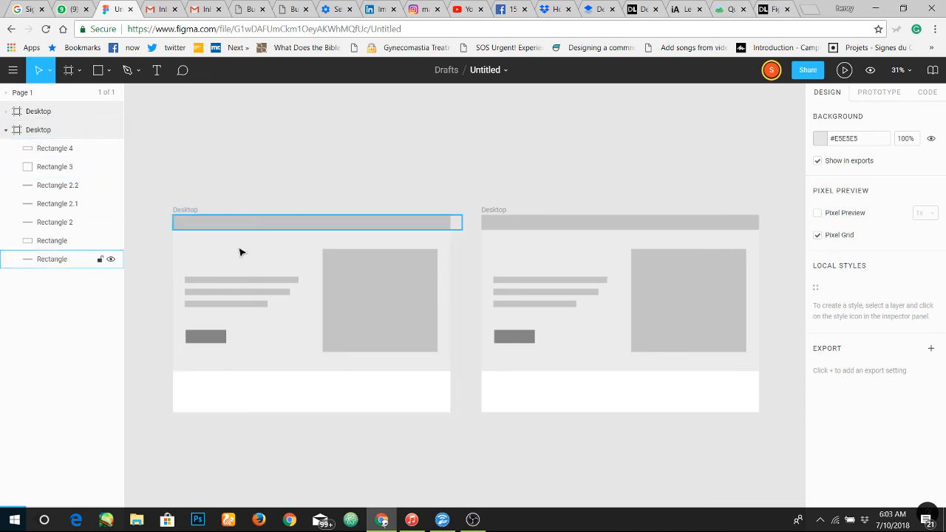
pyautogui.click(136, 146)
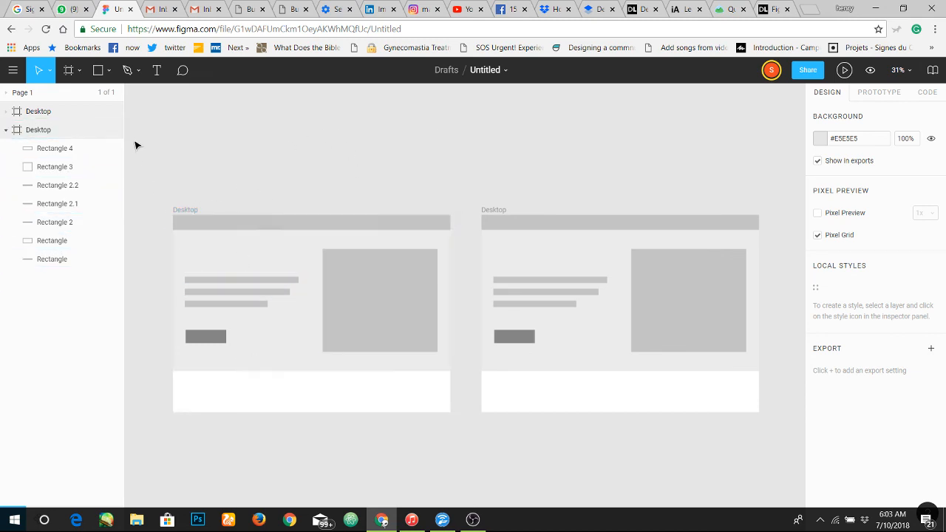
pyautogui.click(157, 69)
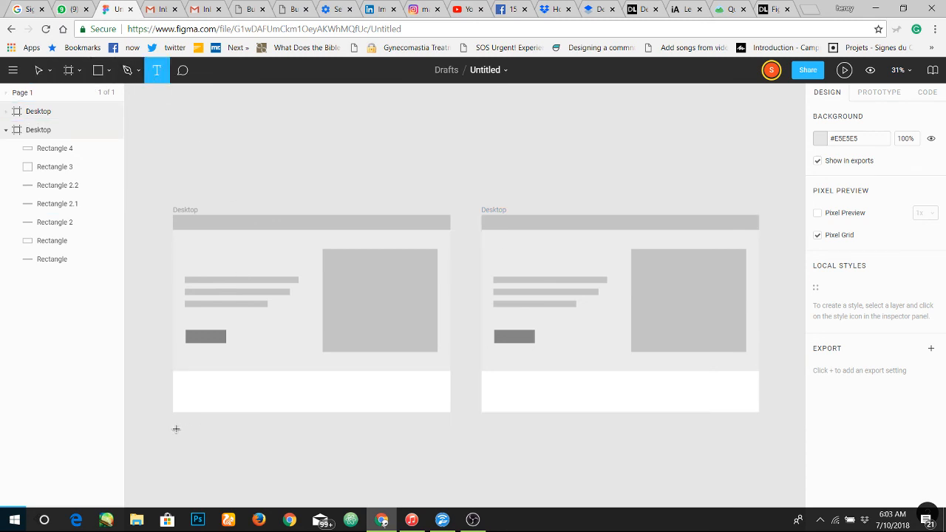
# Step: Add an empty text layer on the canvas below the left Desktop frame
pyautogui.click(176, 429)
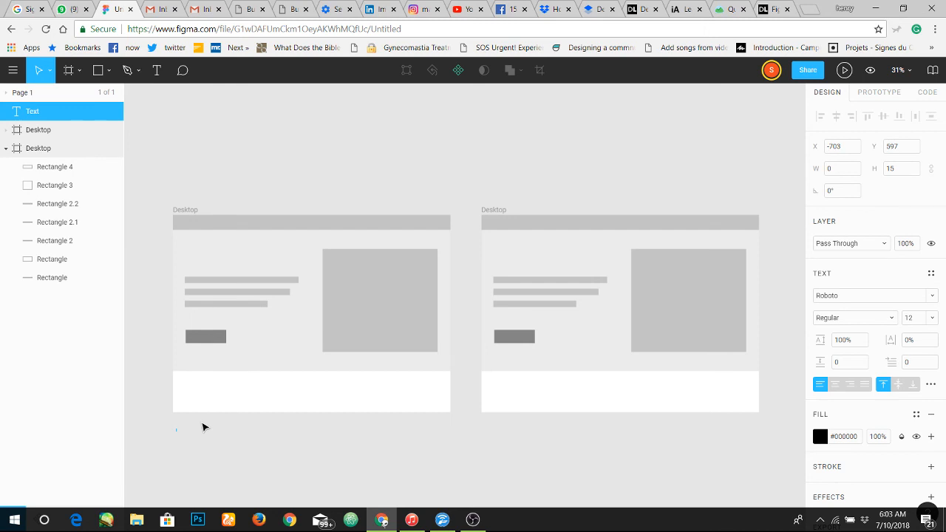
pyautogui.moveTo(184, 323)
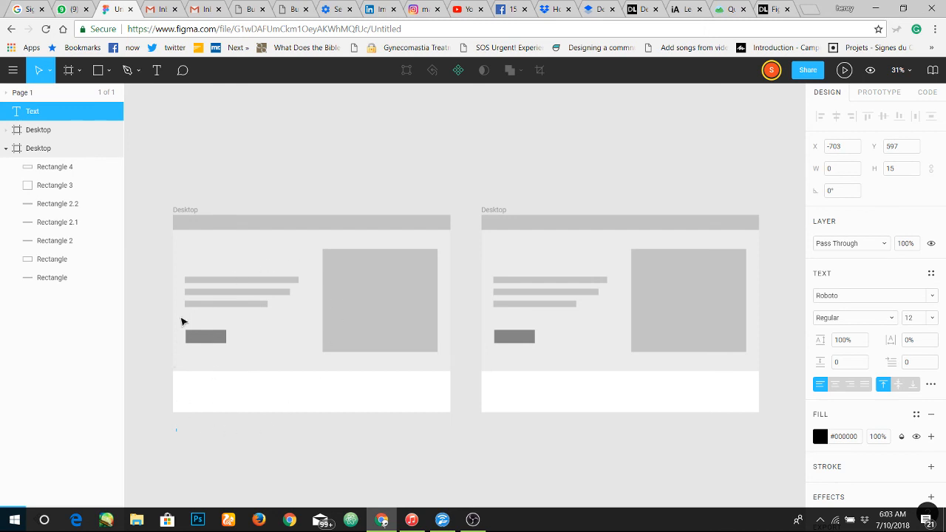
pyautogui.moveTo(265, 227)
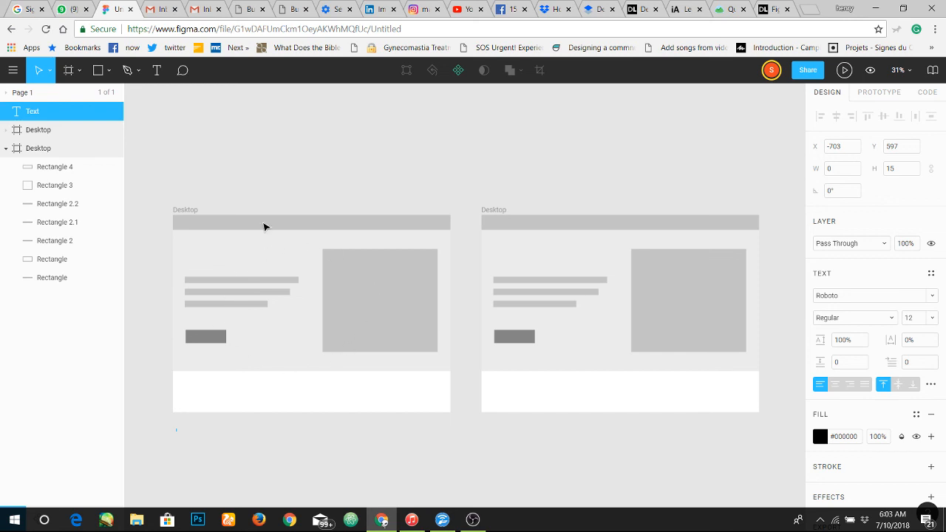
pyautogui.moveTo(354, 216)
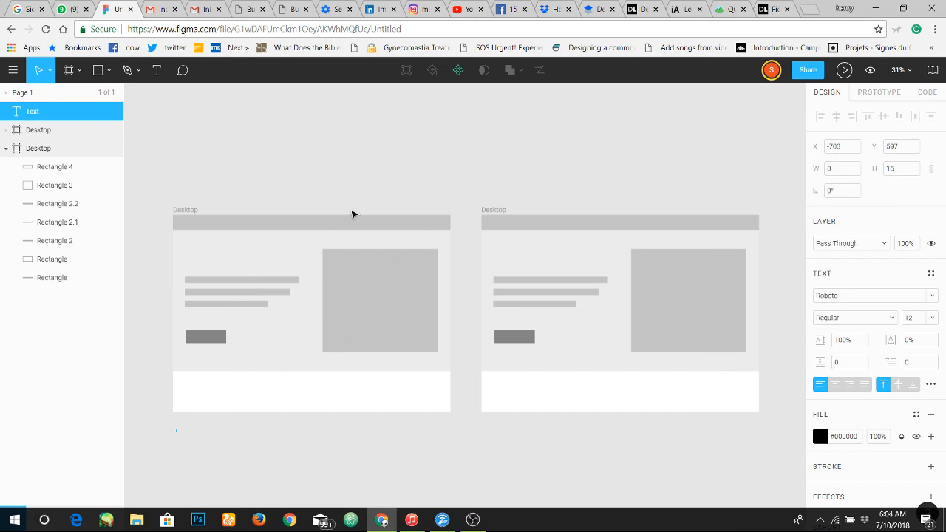
pyautogui.moveTo(422, 210)
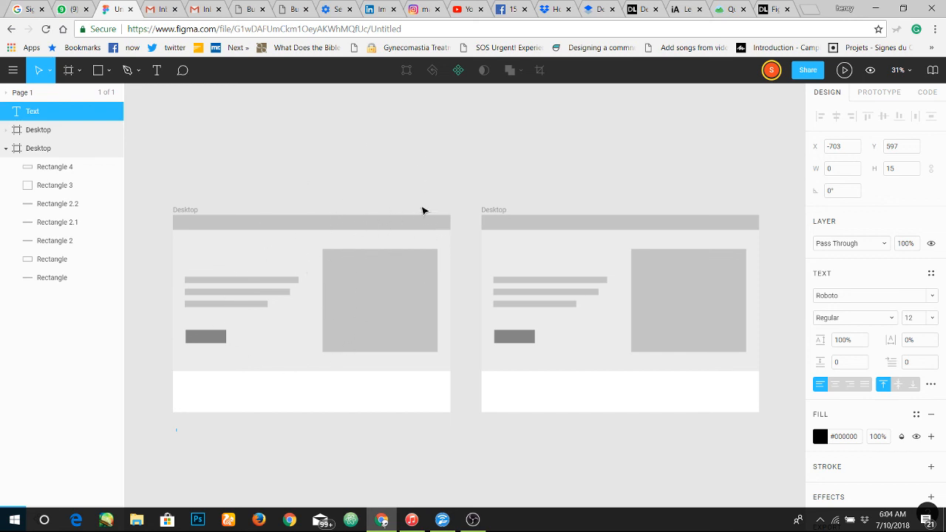
pyautogui.moveTo(288, 381)
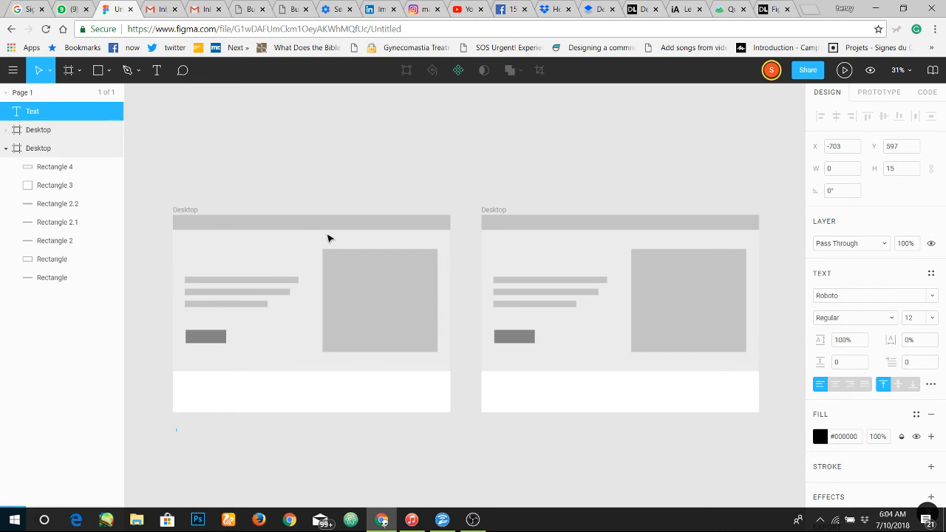
pyautogui.moveTo(509, 260)
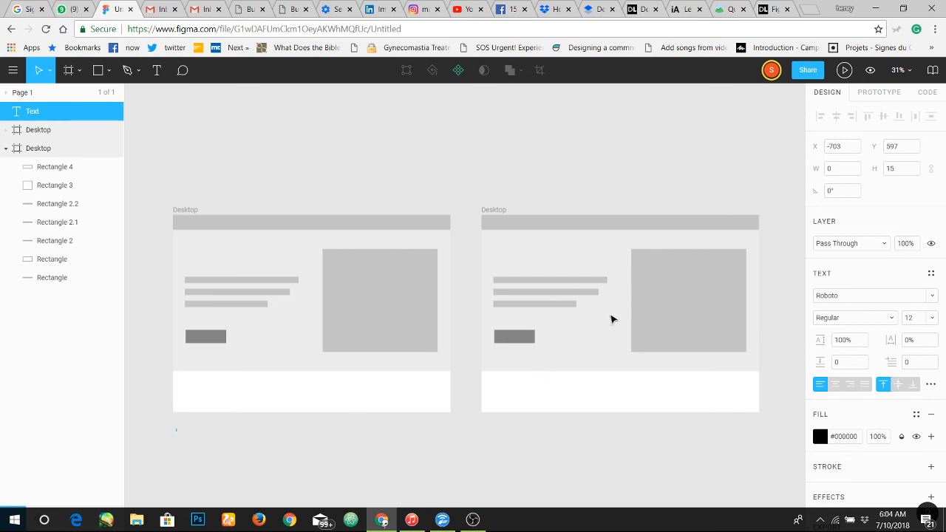
pyautogui.moveTo(600, 328)
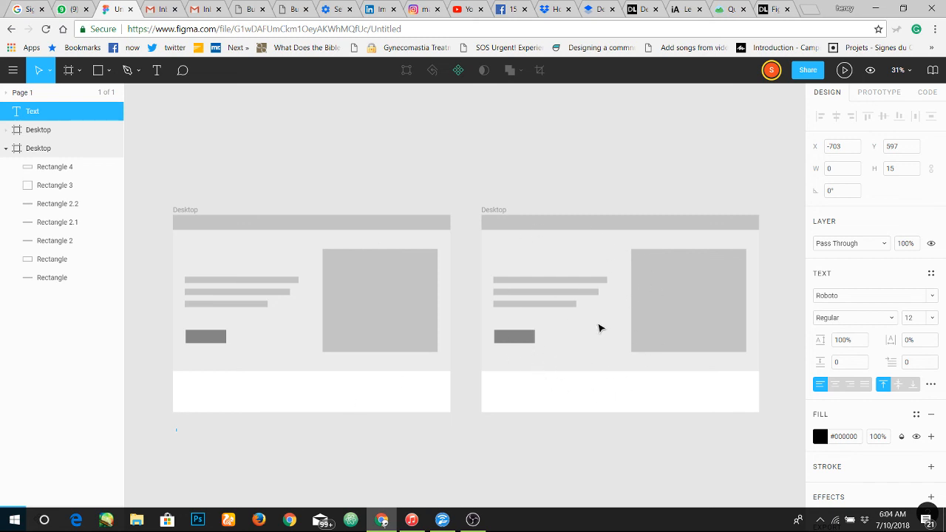
pyautogui.moveTo(358, 303)
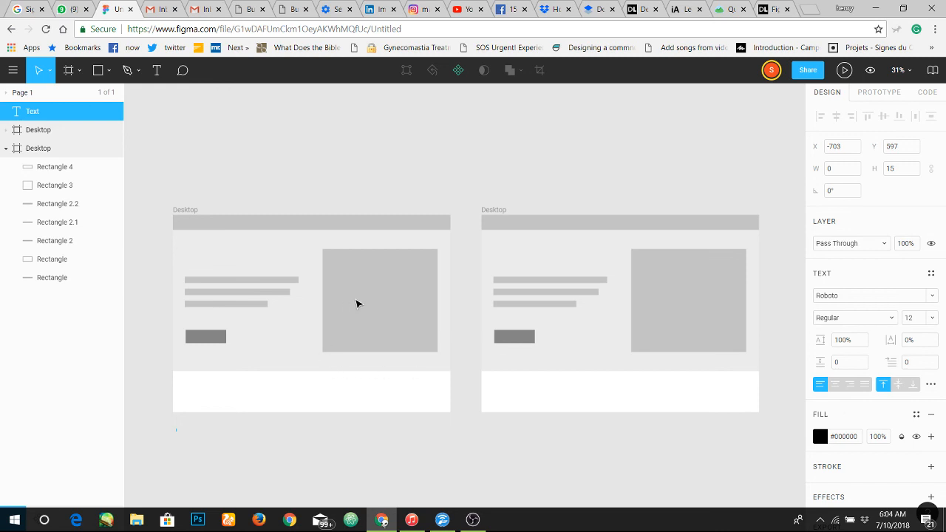
pyautogui.moveTo(358, 440)
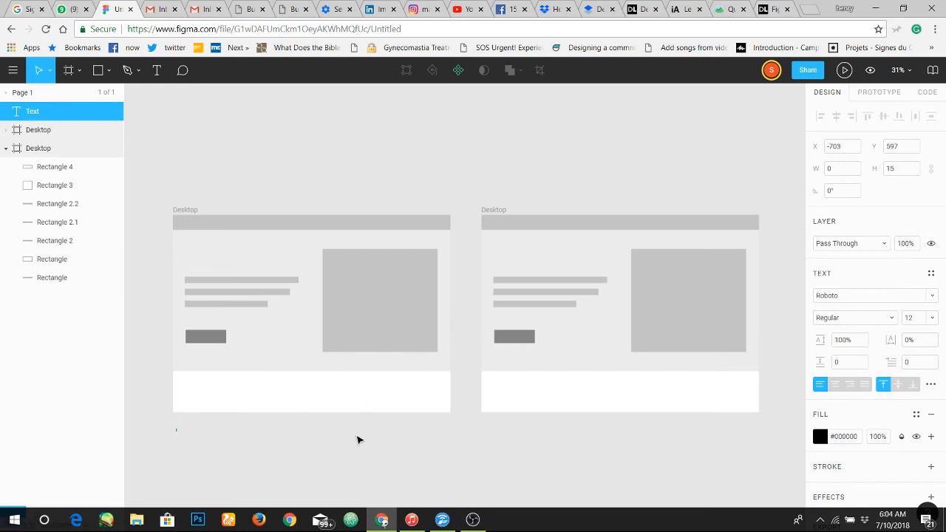
pyautogui.moveTo(331, 349)
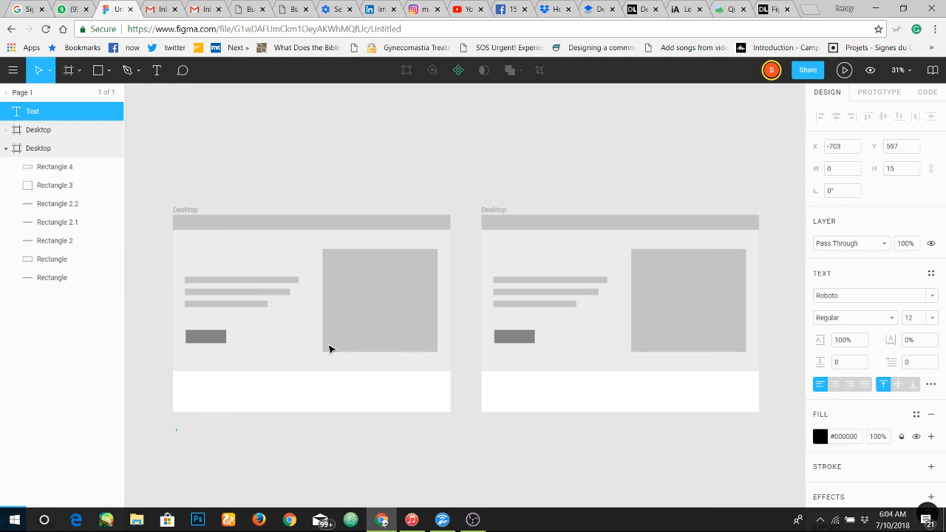